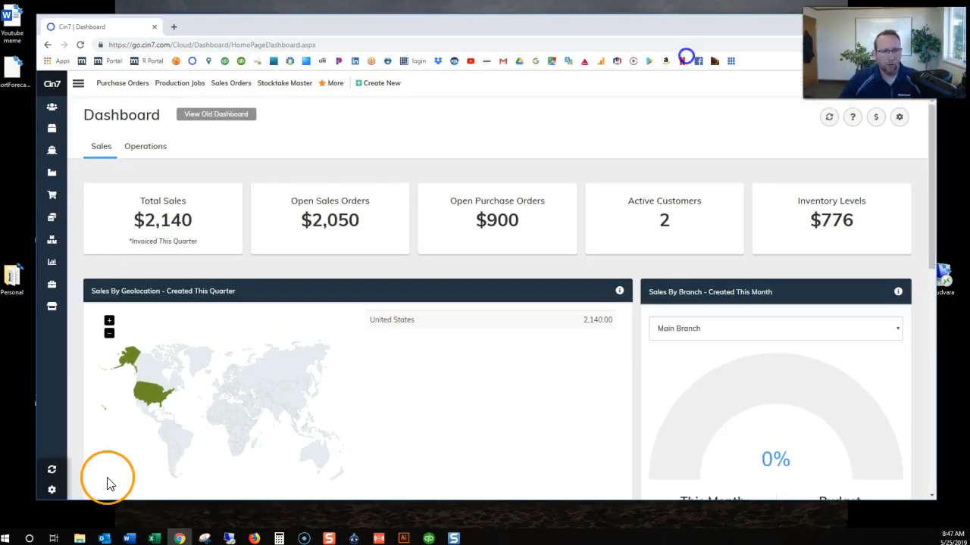
mouse_move(52, 491)
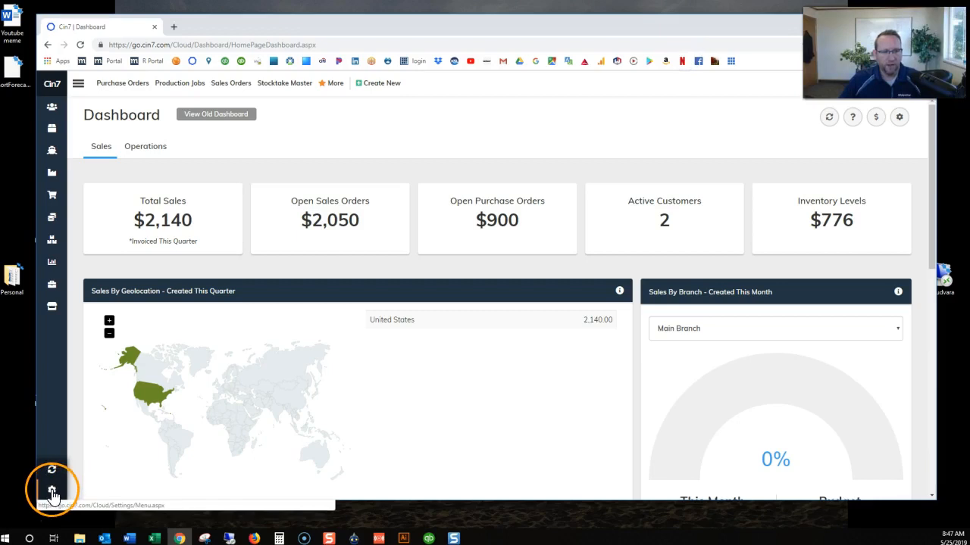
Use the sidebar gear icon to go from the Cin7 dashboard to General Settings
left_click(51, 491)
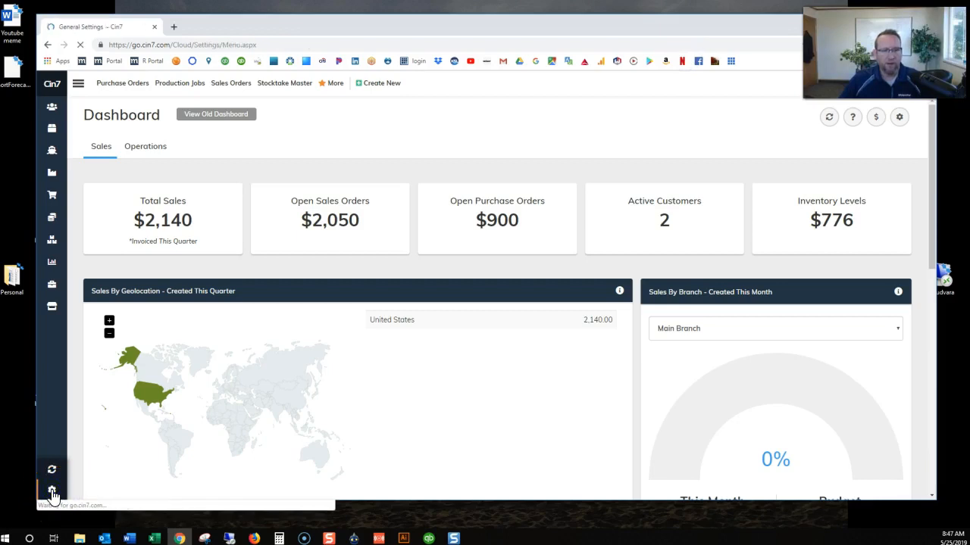
Expand Accounting in Settings and Options and open QBE Setup
left_click(52, 490)
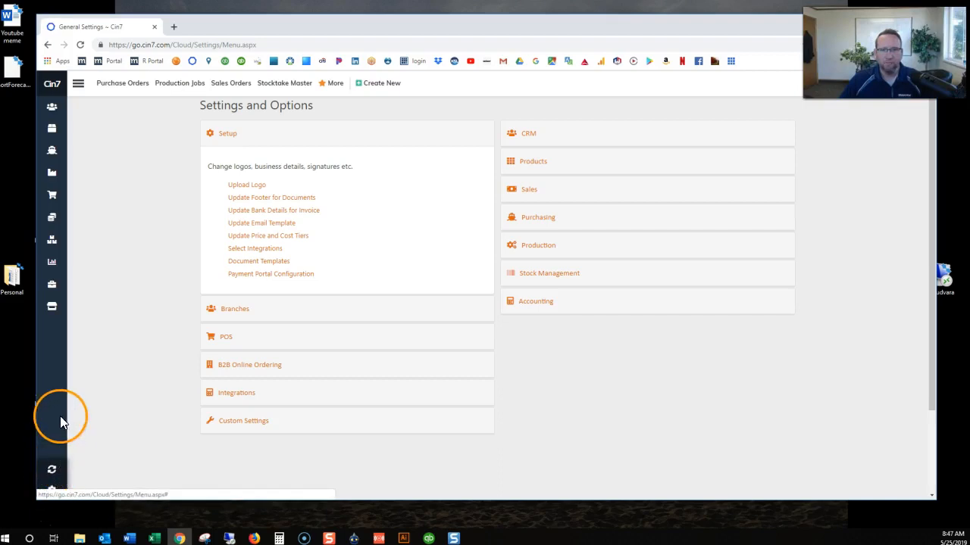
mouse_move(507, 275)
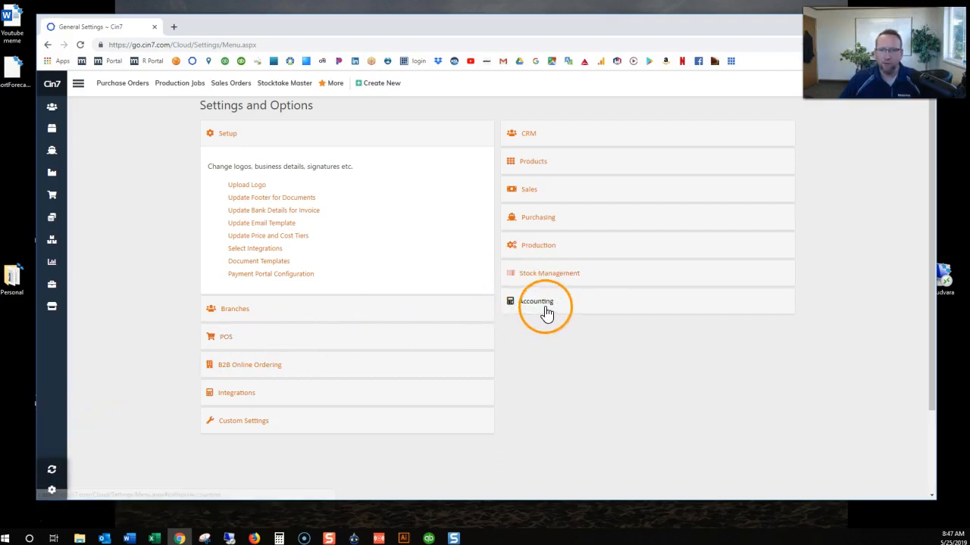
left_click(536, 301)
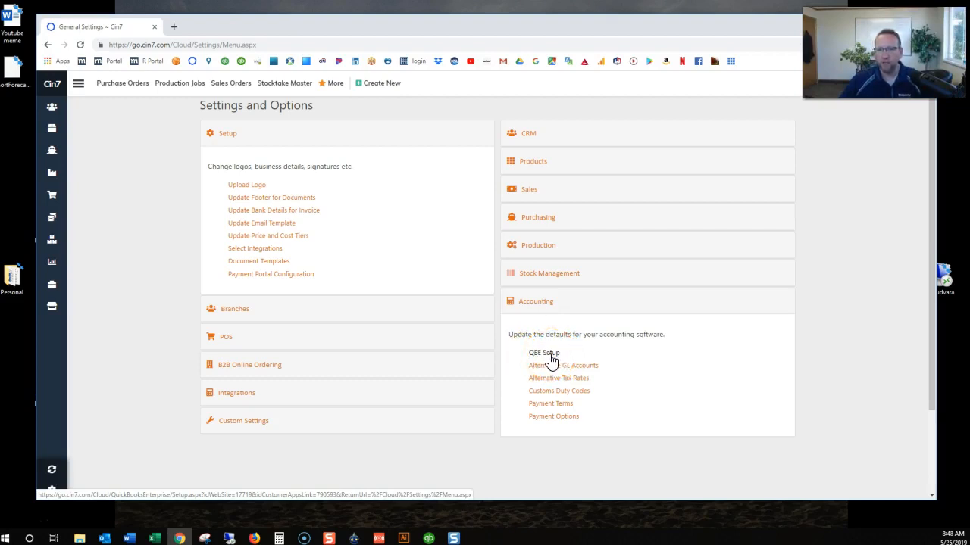
left_click(544, 352)
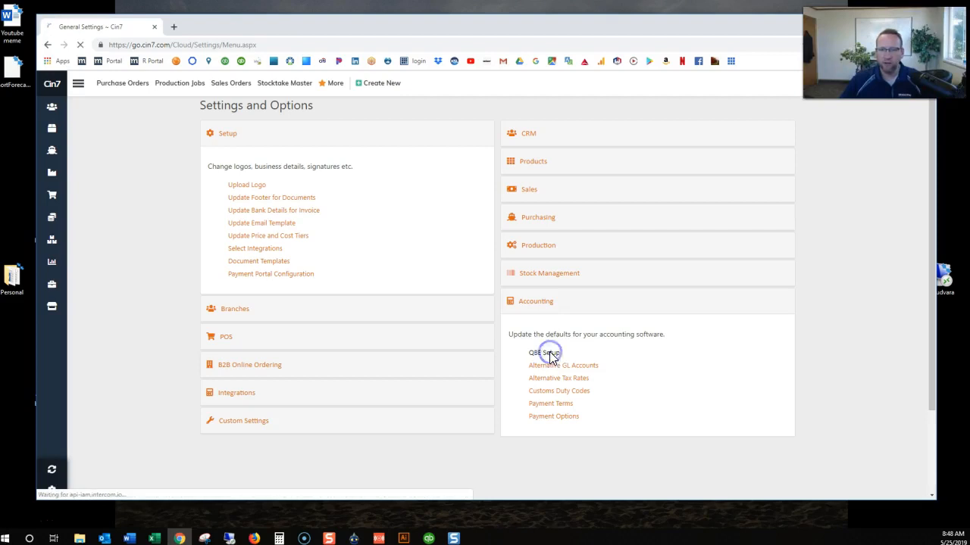
Open the QuickBooks Enterprise setup steps and the 'Download the correct version of QWC' guide
left_click(542, 353)
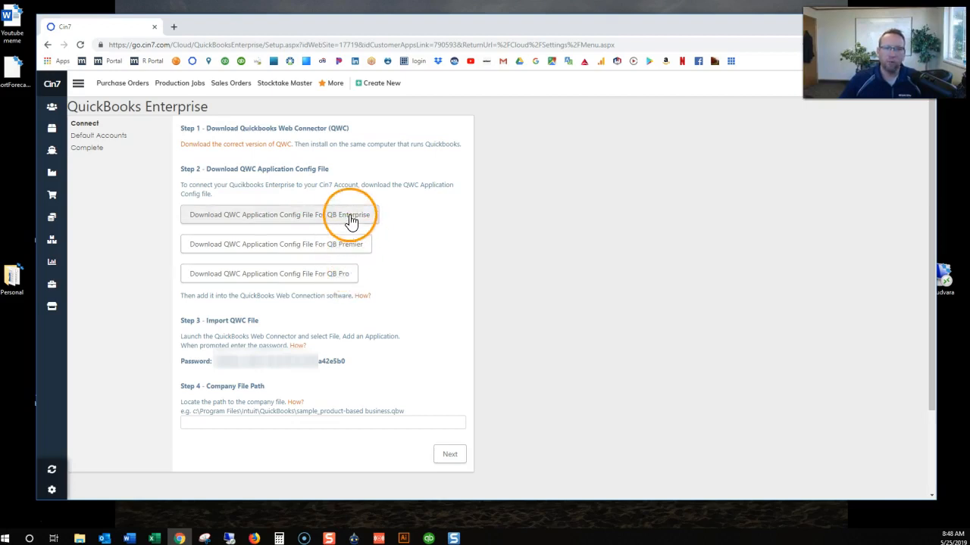
mouse_move(310, 184)
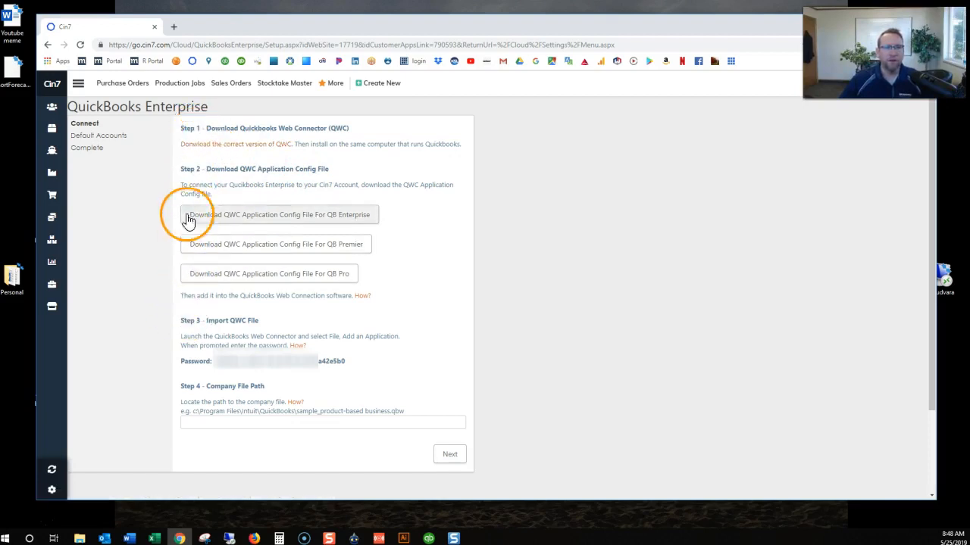
mouse_move(222, 144)
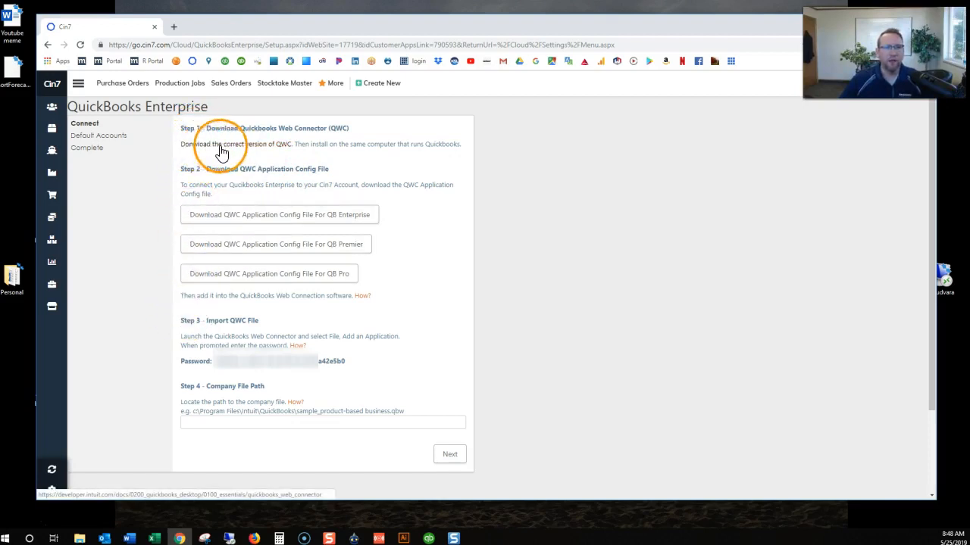
mouse_move(278, 152)
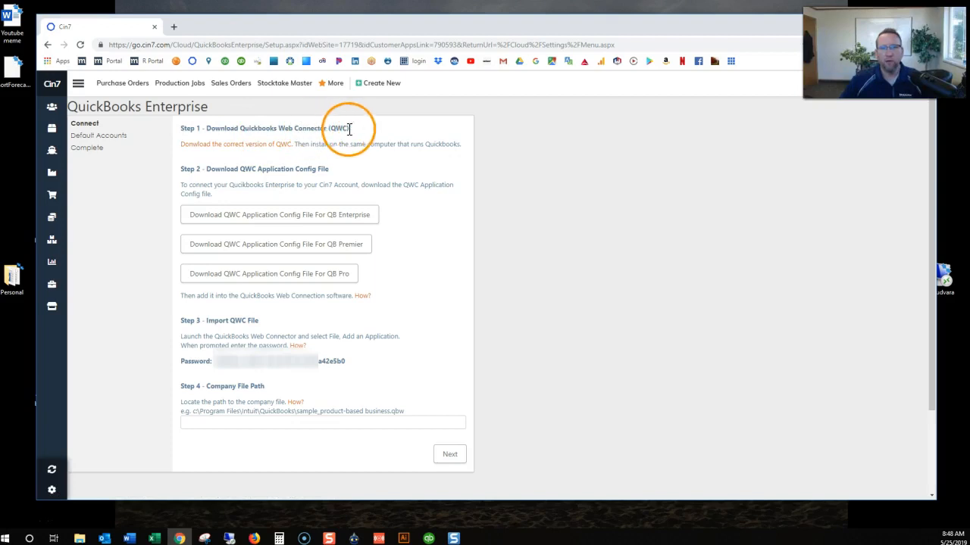
mouse_move(277, 152)
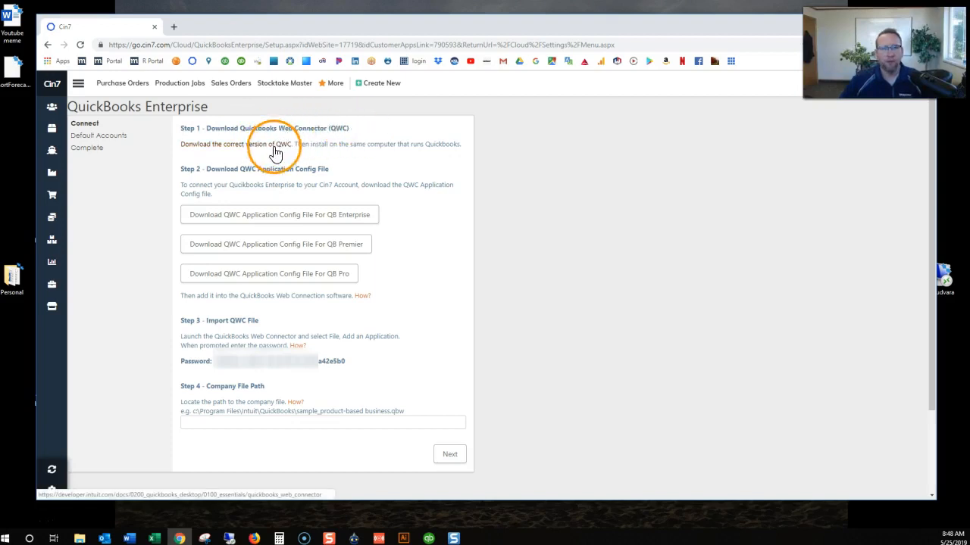
left_click(275, 150)
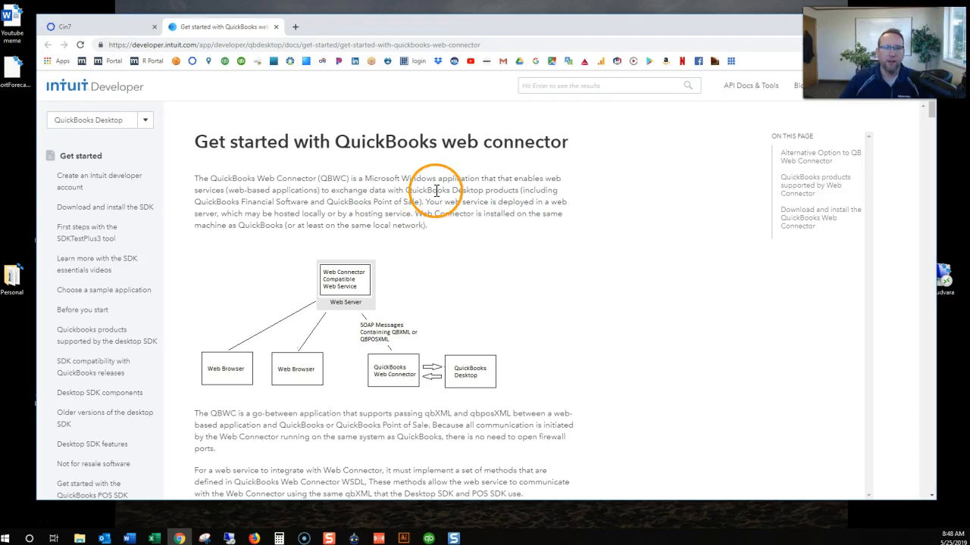
Scroll the Intuit guide to Version 2.3.0.20 and download the Web Connector zip
scroll("down", 3)
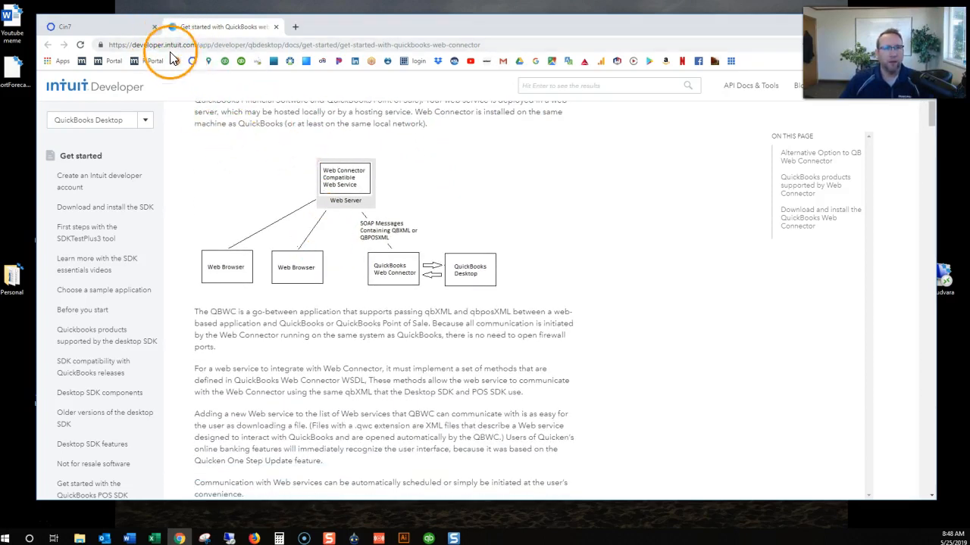
scroll("down", 3)
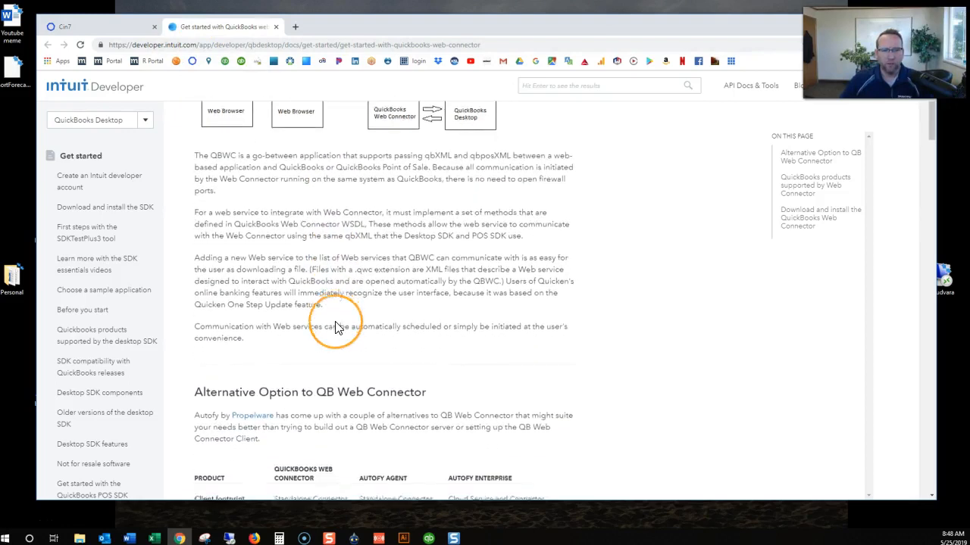
scroll("down", 3)
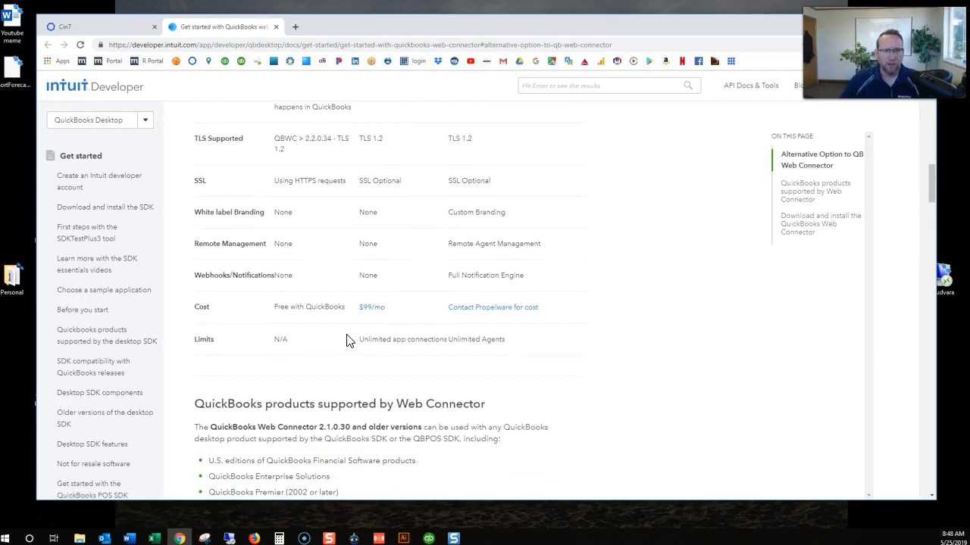
scroll("down", 3)
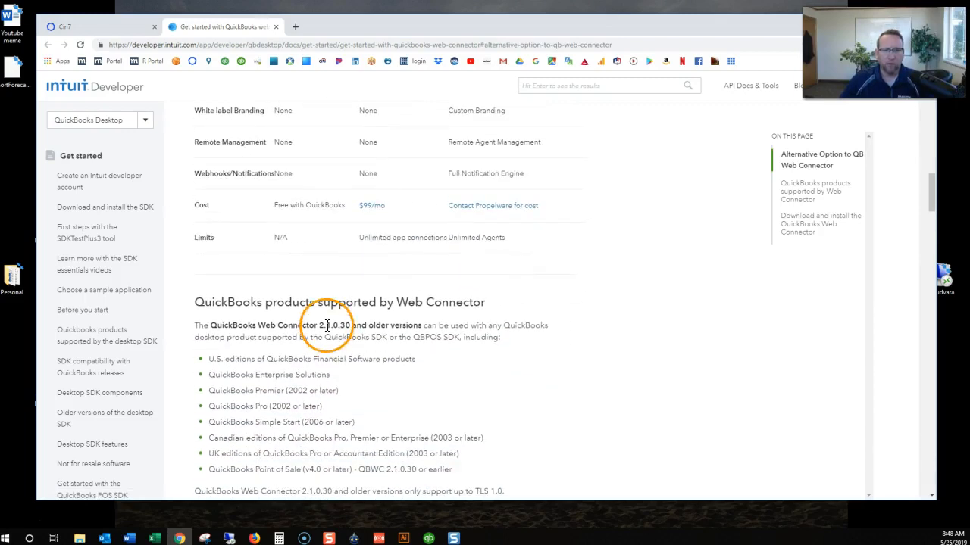
scroll("down", 3)
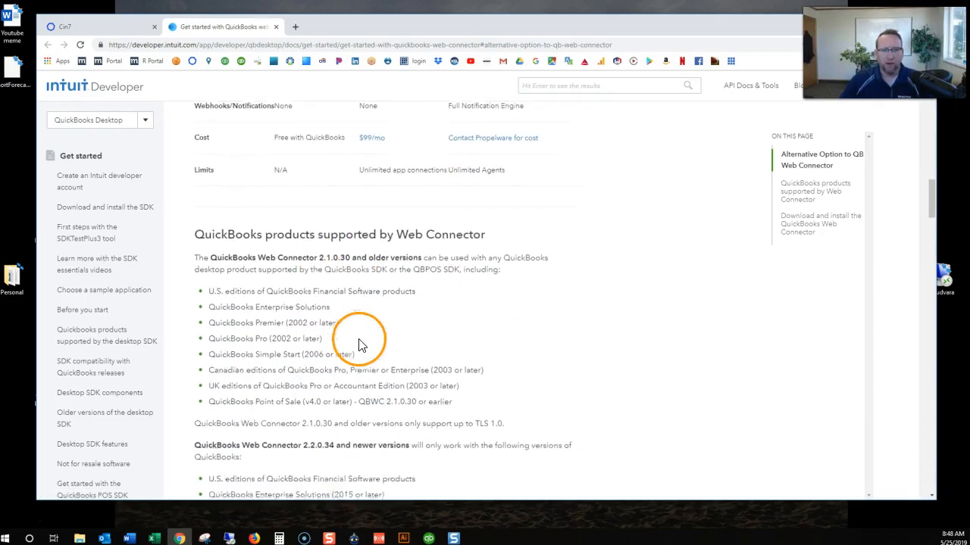
scroll("down", 3)
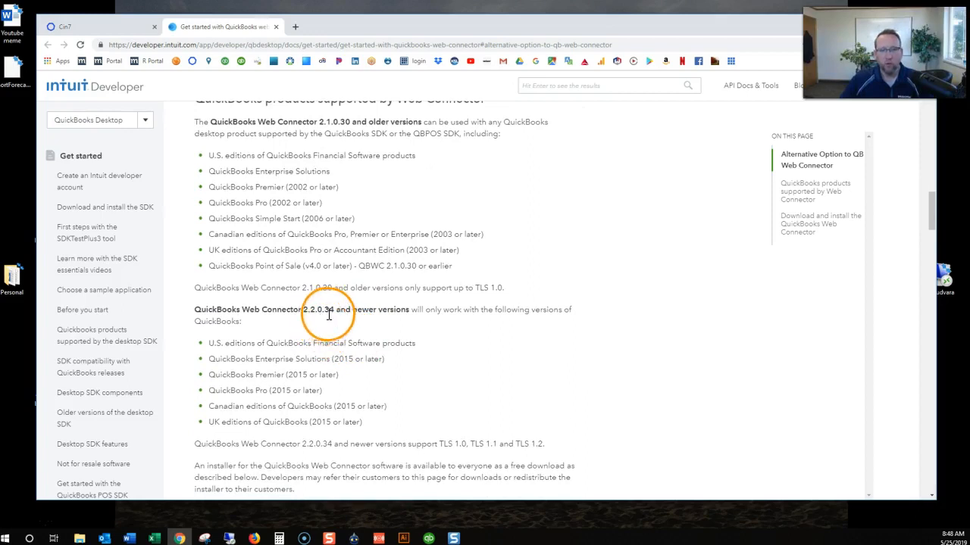
scroll("down", 3)
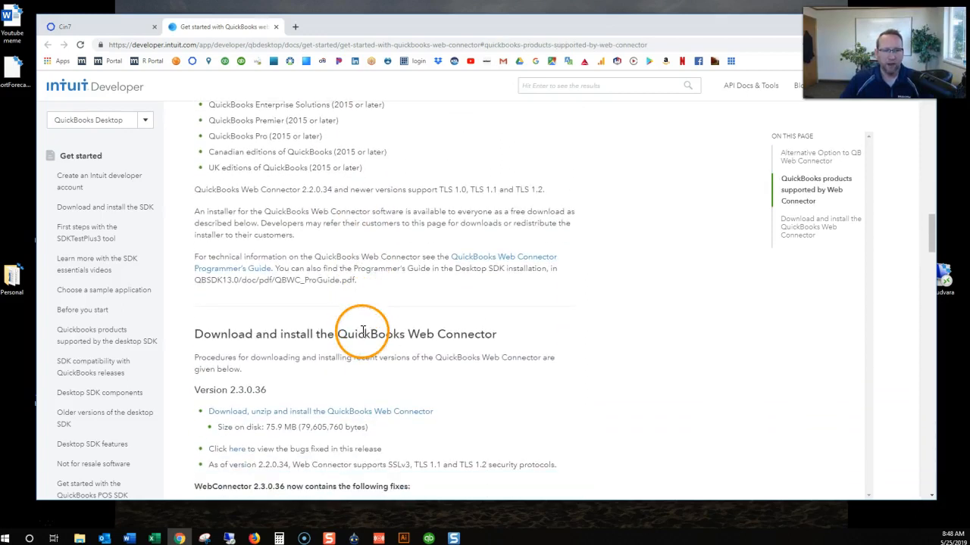
scroll("down", 3)
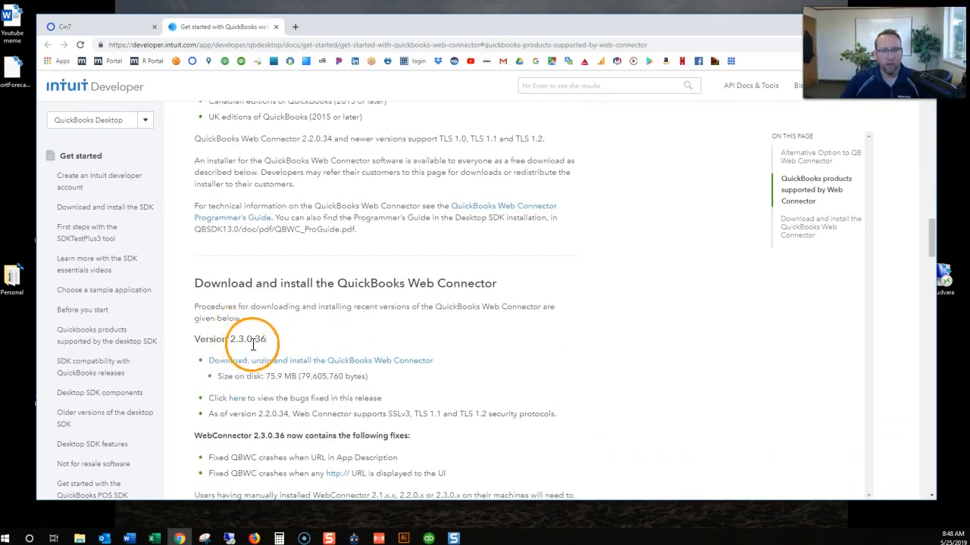
scroll("down", 3)
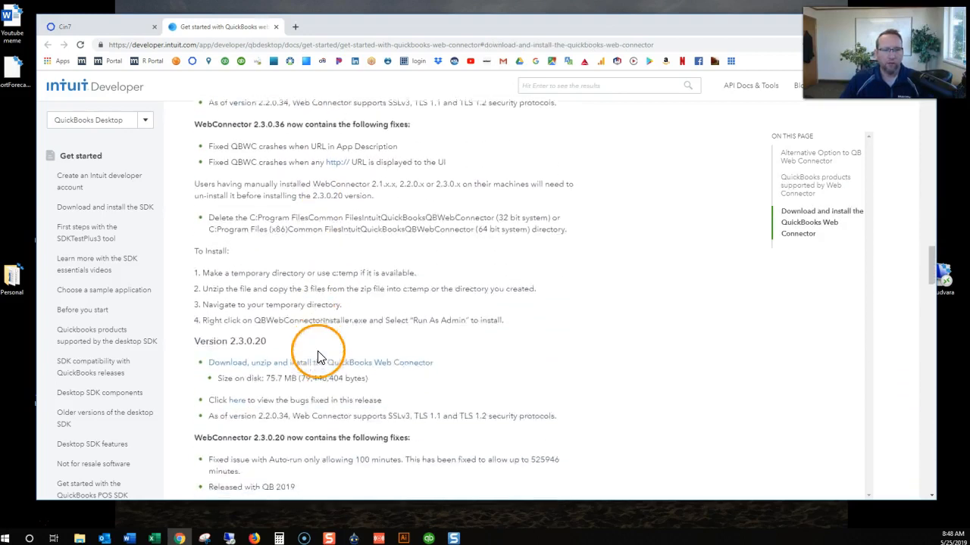
scroll("down", 3)
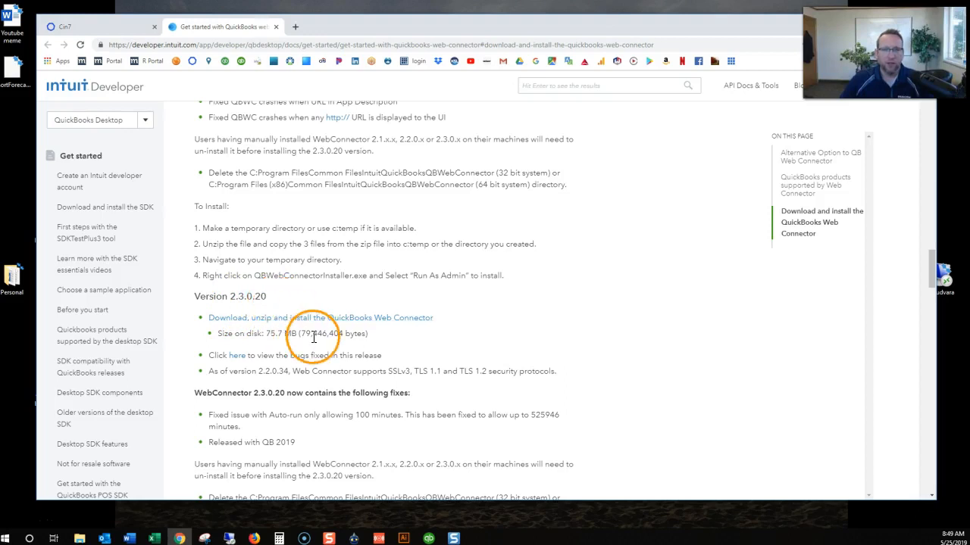
scroll("down", 3)
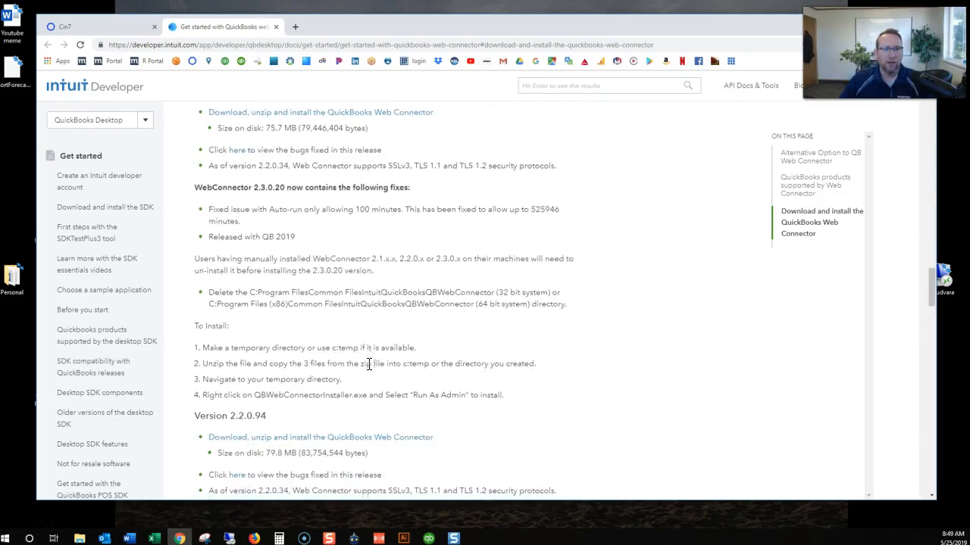
scroll("down", 3)
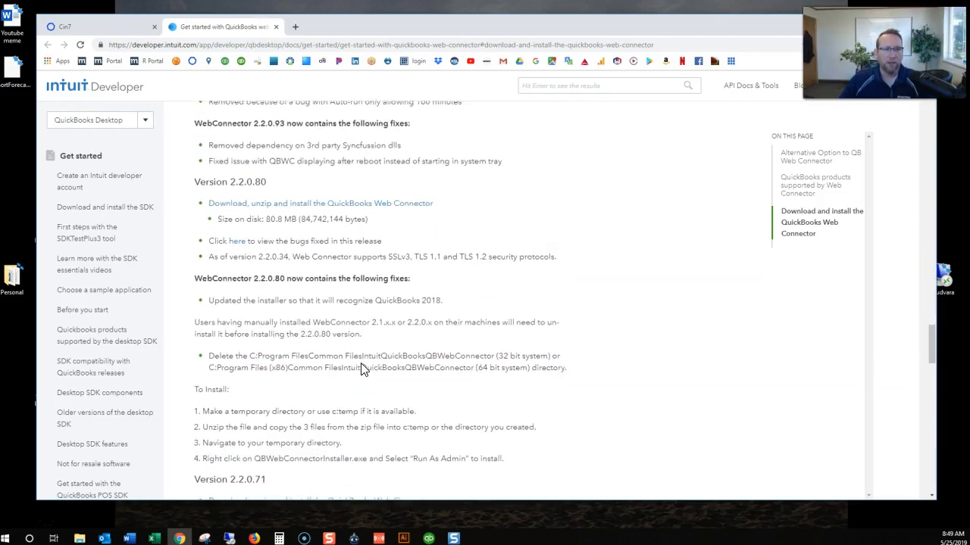
scroll("down", 3)
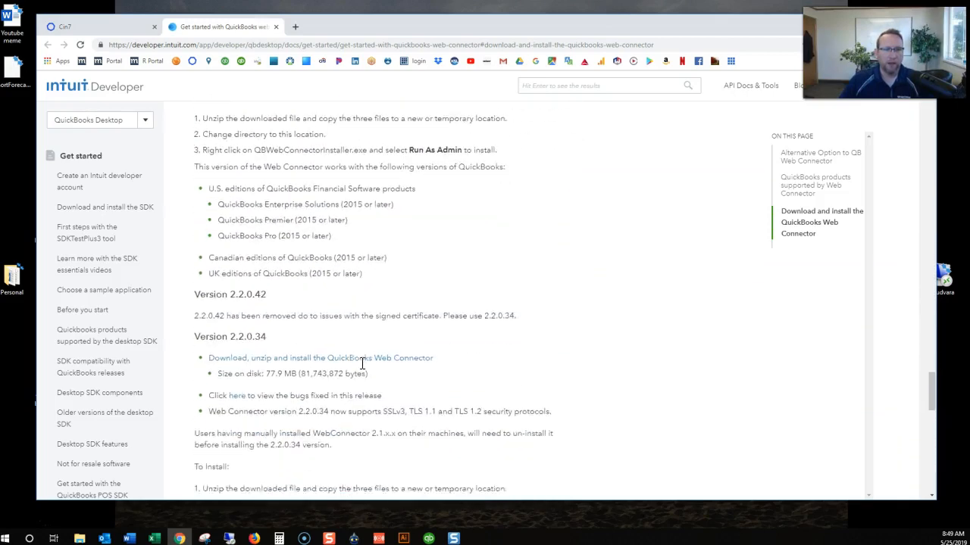
scroll("down", 3)
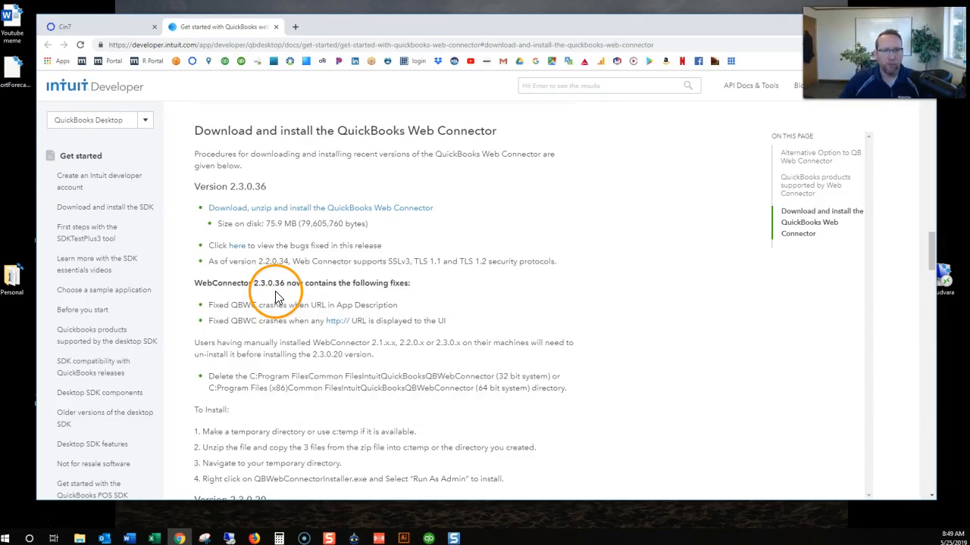
scroll("down", 3)
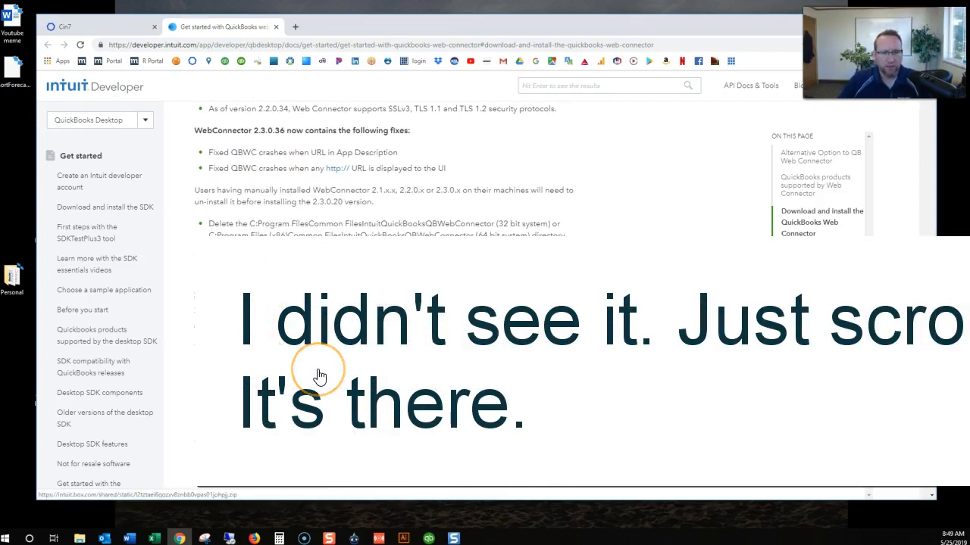
scroll("down", 3)
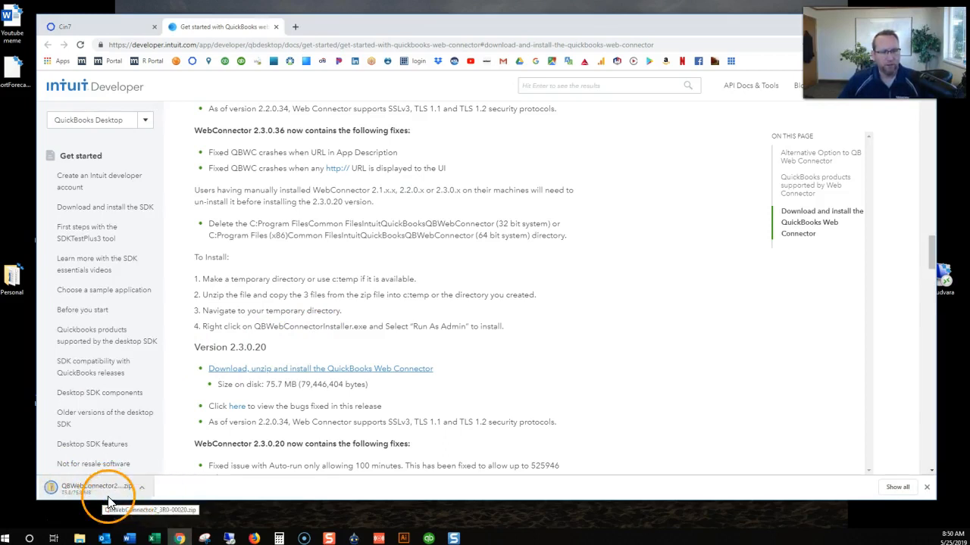
Show the Web Connector zip in Downloads and start Extract all
left_click(142, 489)
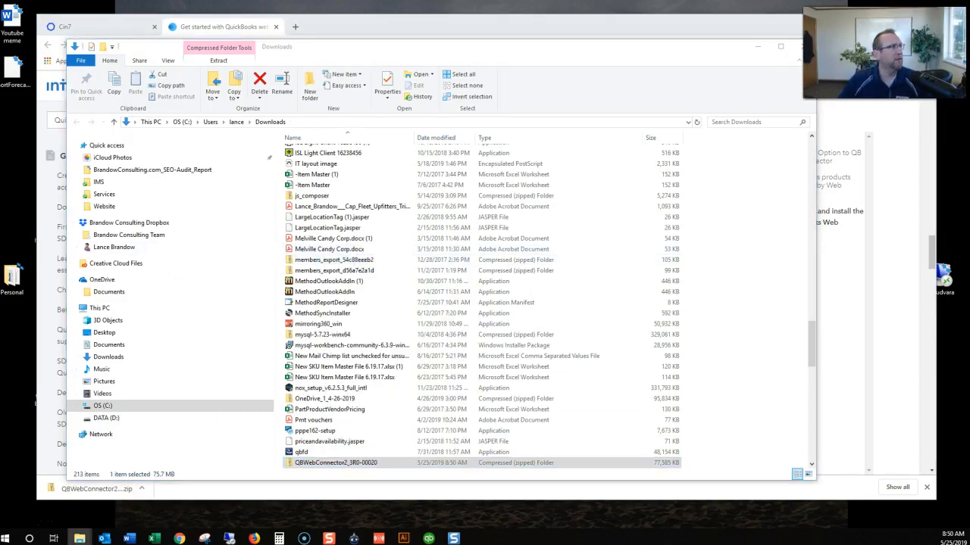
left_click(218, 60)
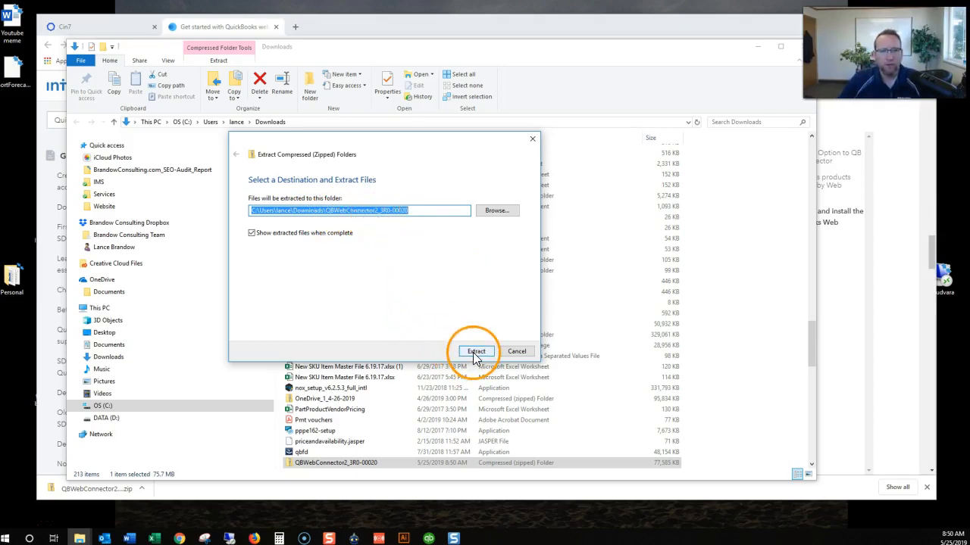
Extract the zip into QBWebConnector2_3R0-00020 and select QBWebConnectorInstaller
left_click(476, 351)
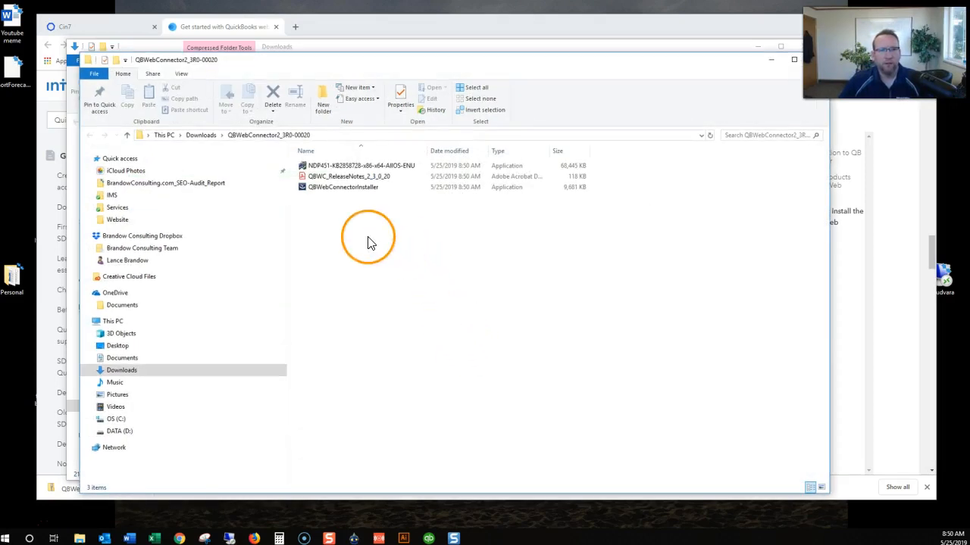
mouse_move(487, 202)
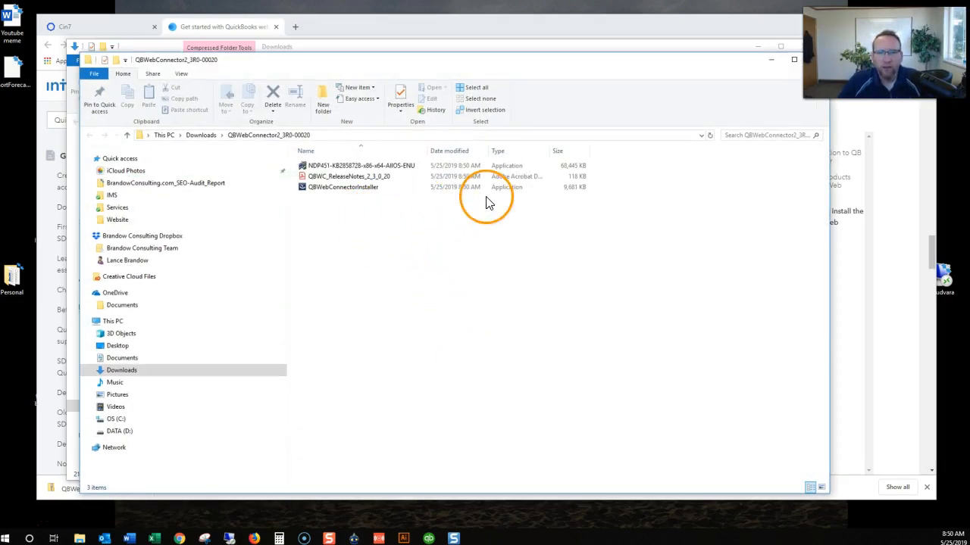
left_click(343, 187)
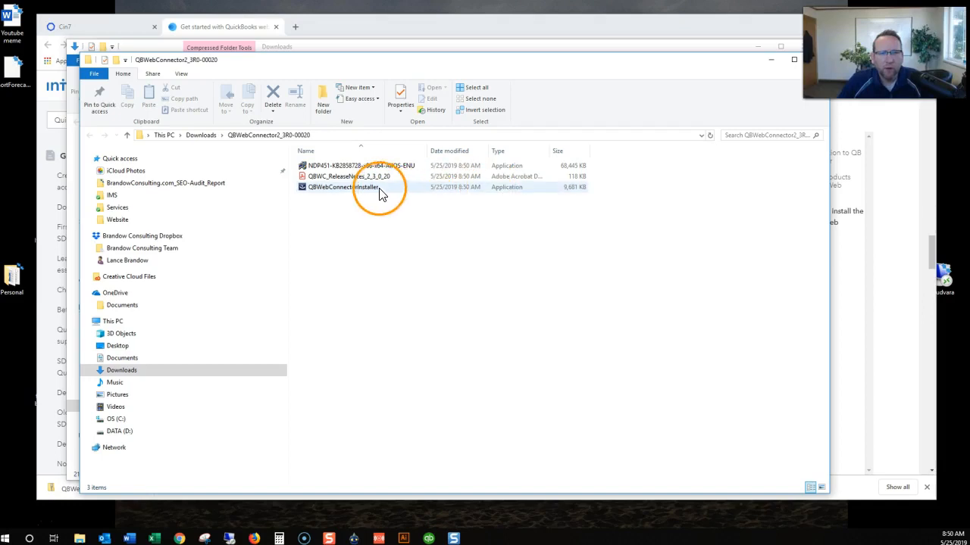
left_click(343, 187)
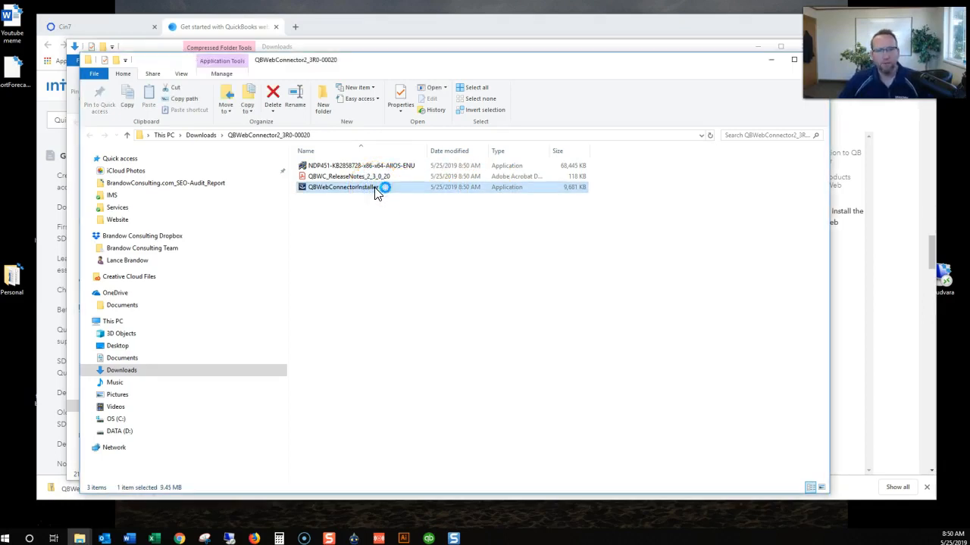
Run QBWebConnectorInstaller and close the setup wizard after it reports being interrupted
double_click(343, 187)
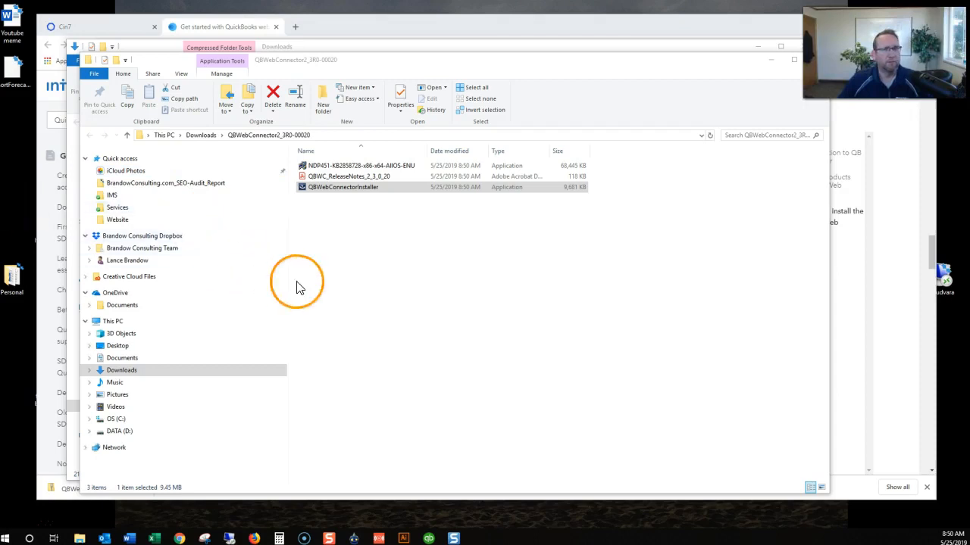
double_click(343, 187)
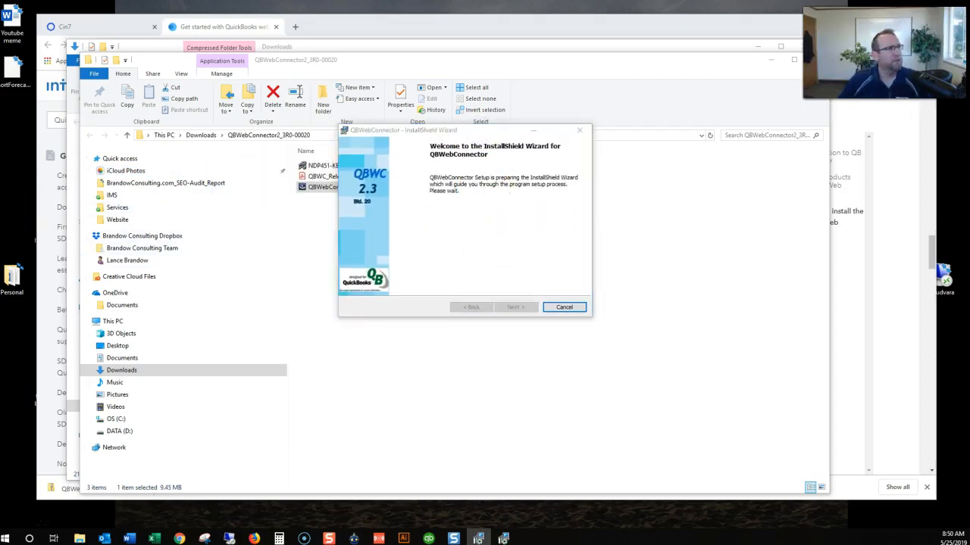
left_click(564, 307)
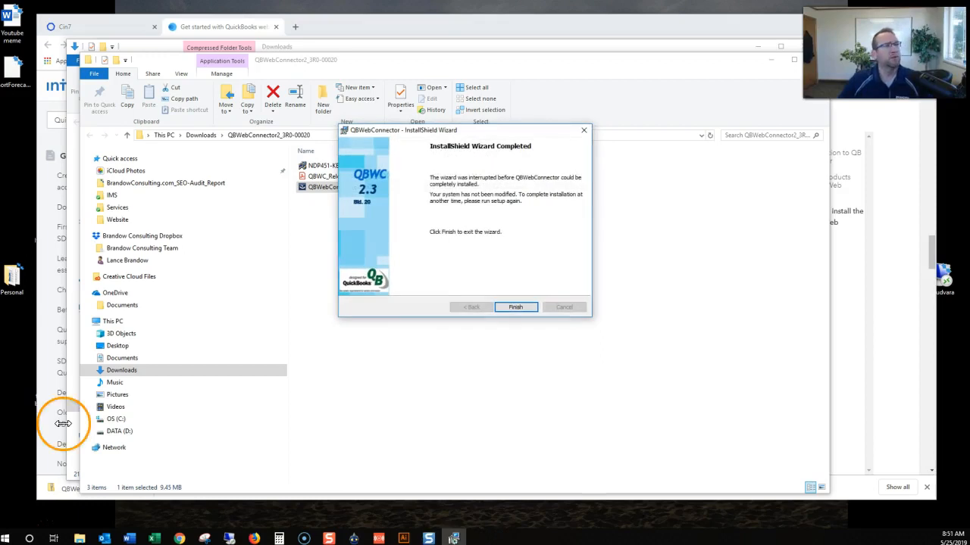
mouse_move(412, 368)
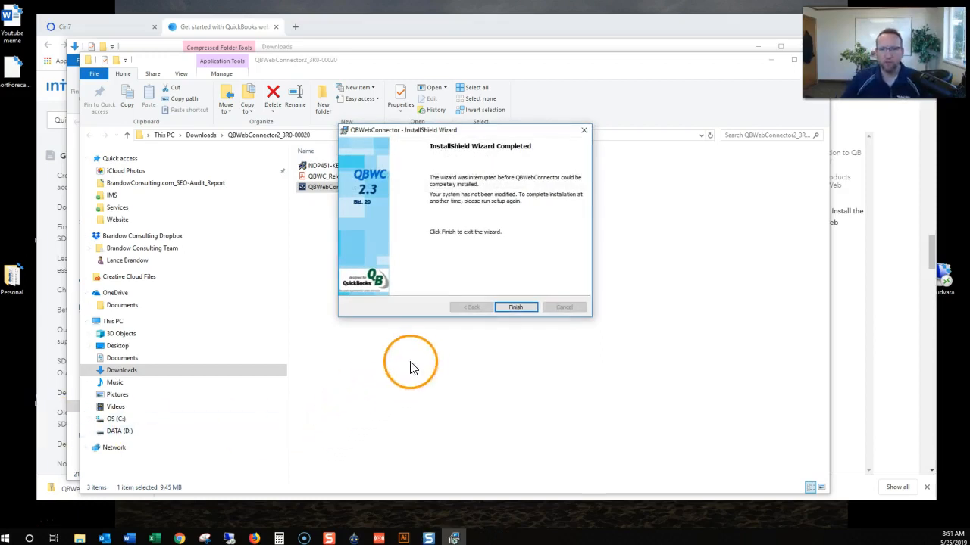
left_click(515, 306)
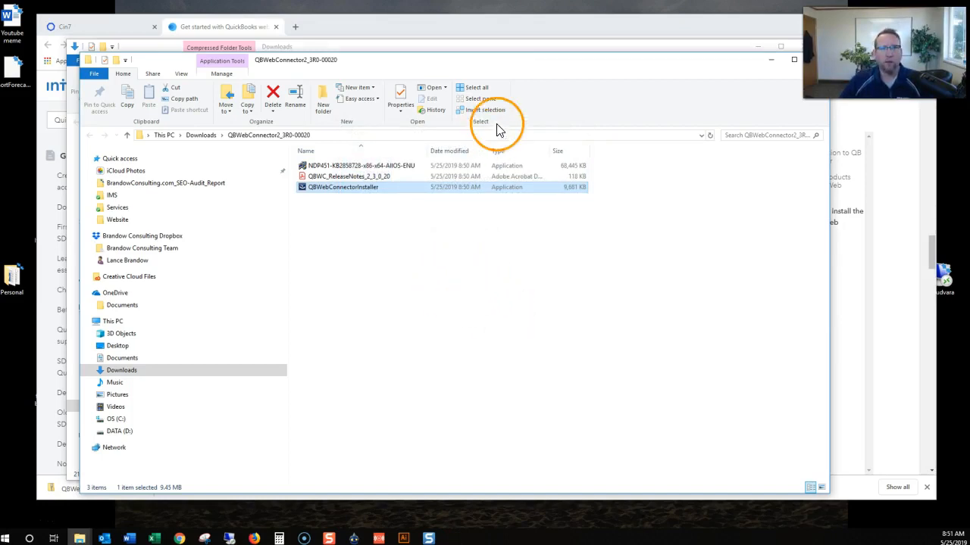
mouse_move(549, 303)
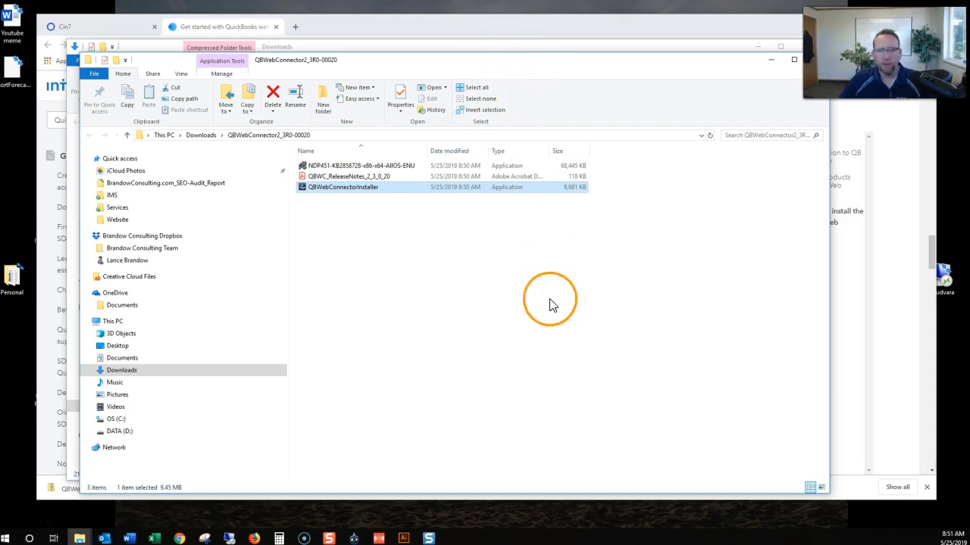
mouse_move(469, 292)
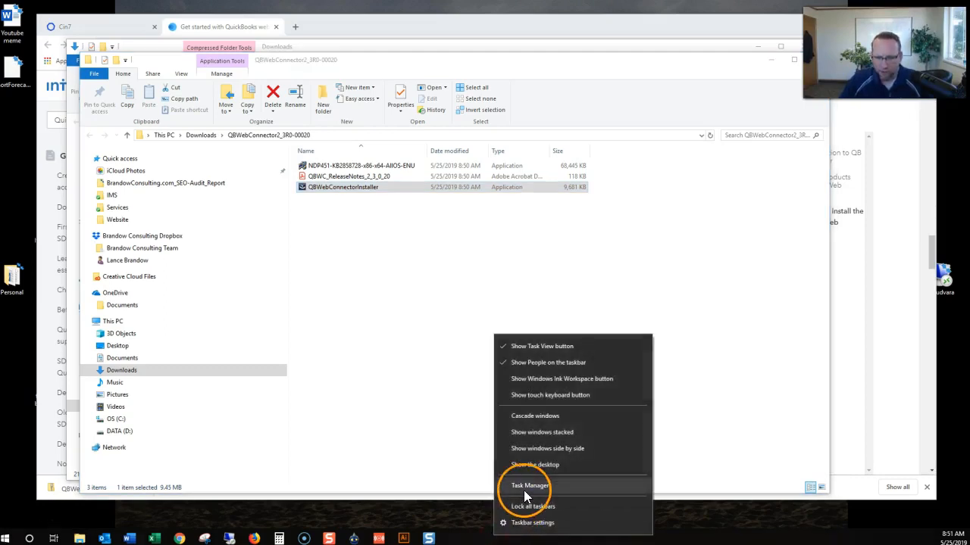
Open Task Manager and scroll the Processes list to the QuickBooks entries
left_click(530, 485)
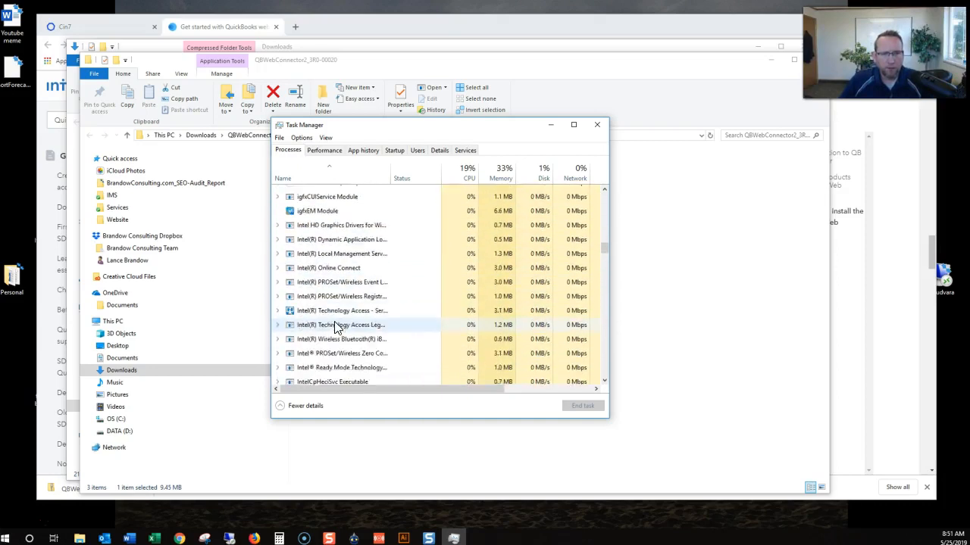
scroll("down", 3)
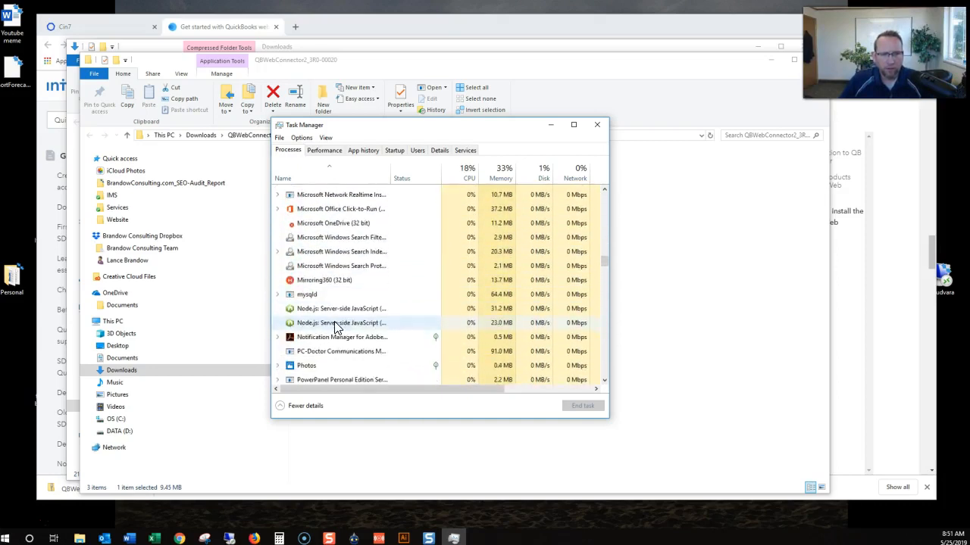
scroll("down", 3)
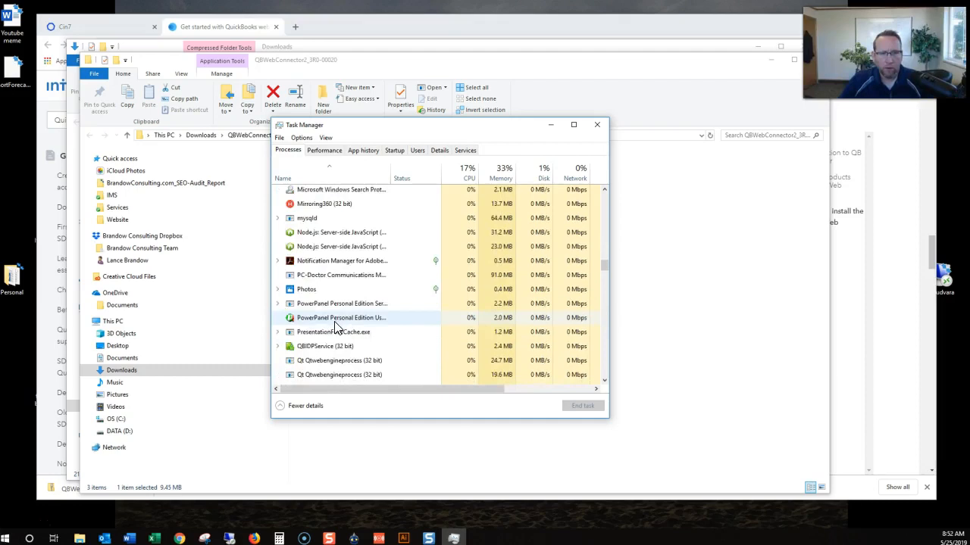
scroll("down", 3)
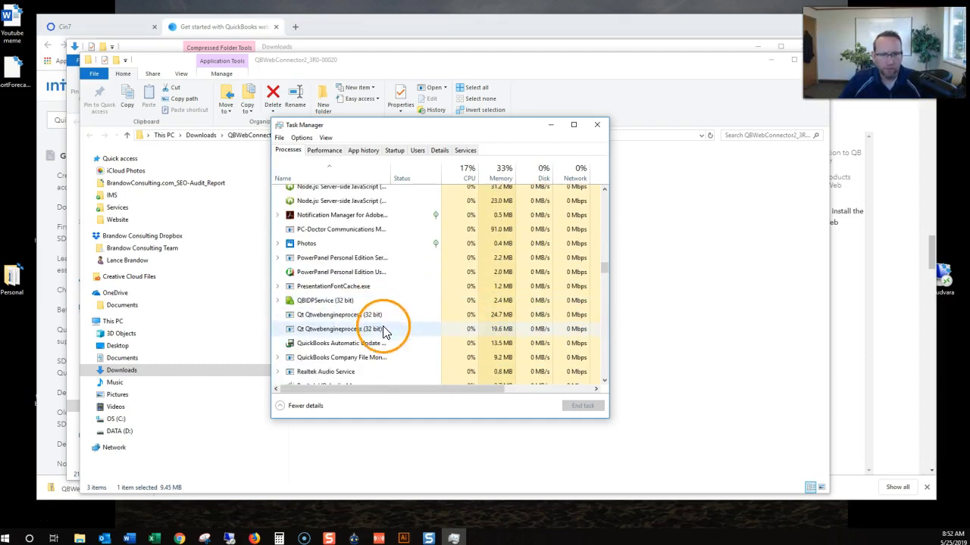
scroll("down", 3)
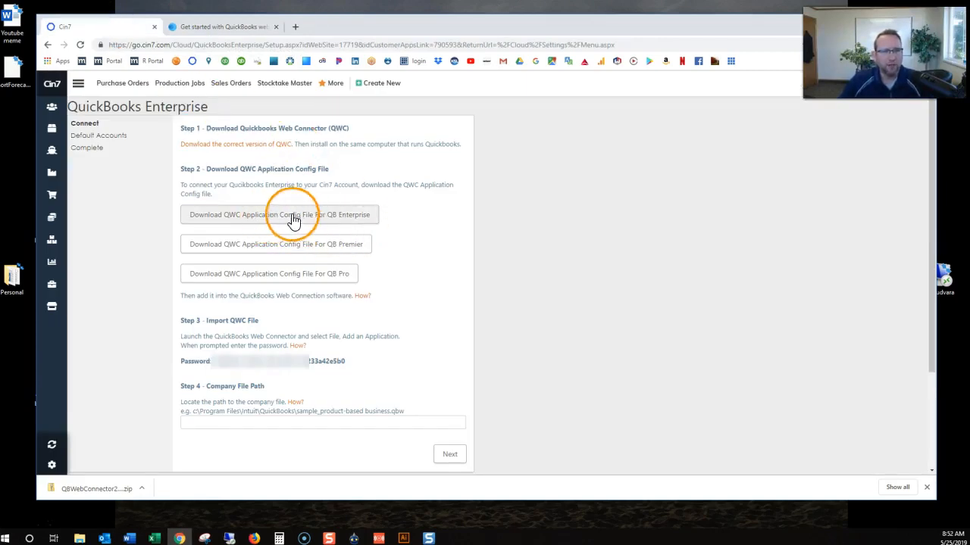
Download the QB Enterprise .qwc config file and open it from the download bar
left_click(279, 214)
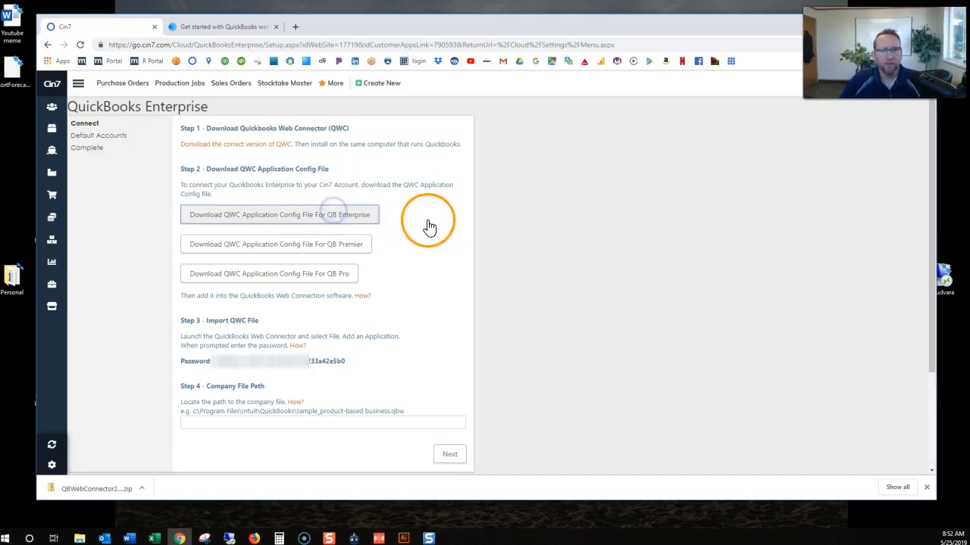
left_click(279, 214)
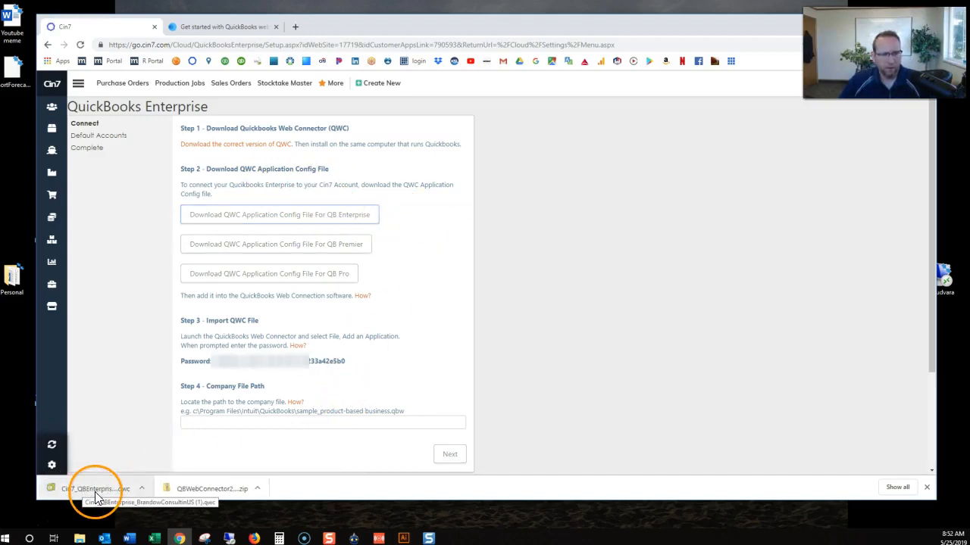
left_click(95, 488)
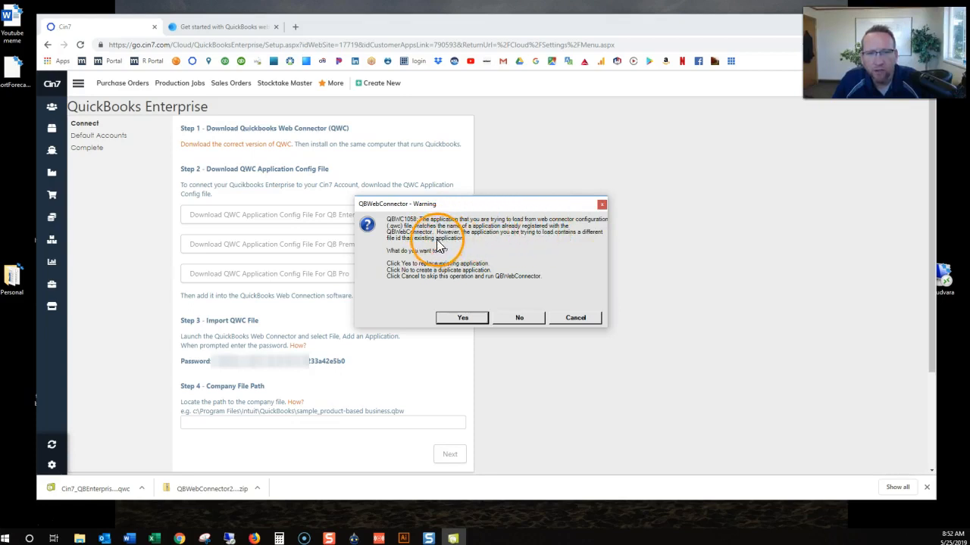
mouse_move(470, 242)
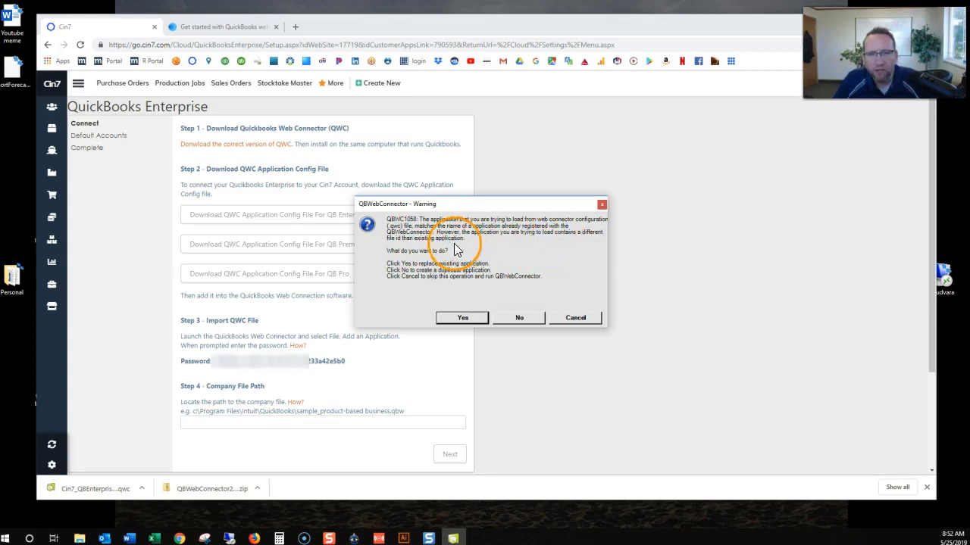
mouse_move(398, 262)
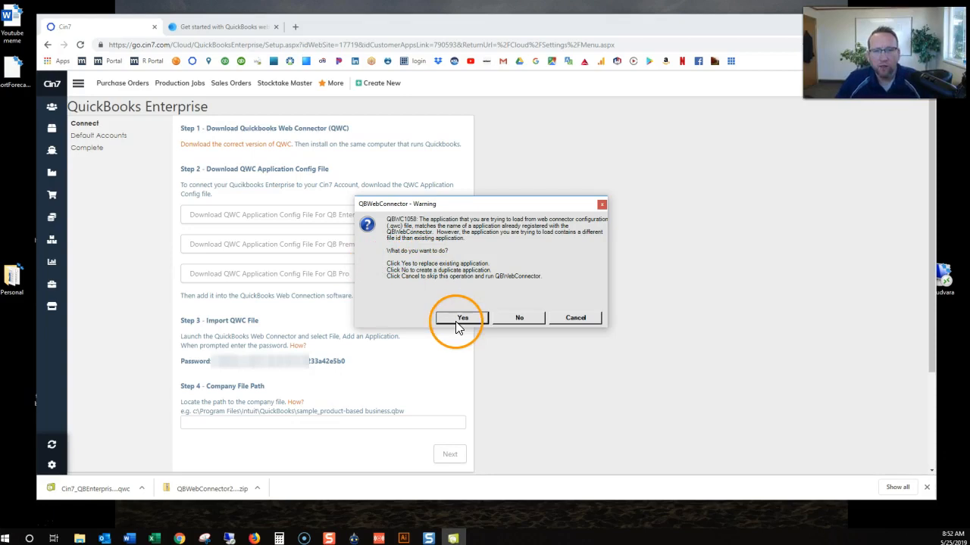
Answer Yes to the QBWC1058 warning to replace the existing application
left_click(463, 317)
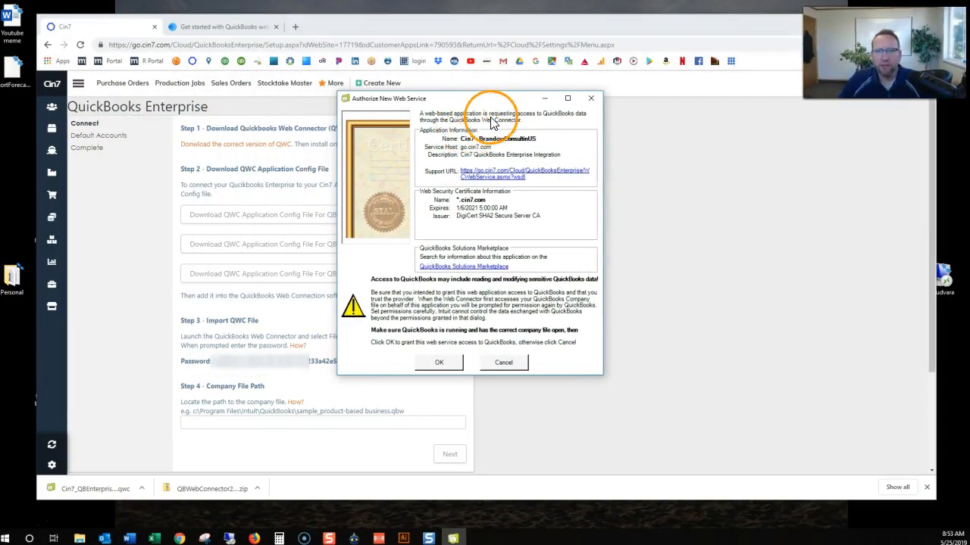
mouse_move(560, 113)
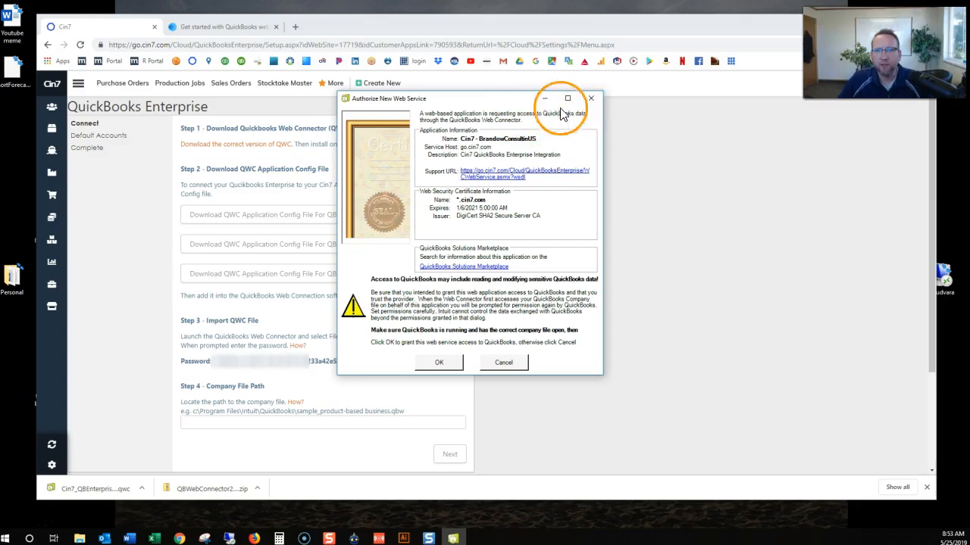
mouse_move(485, 144)
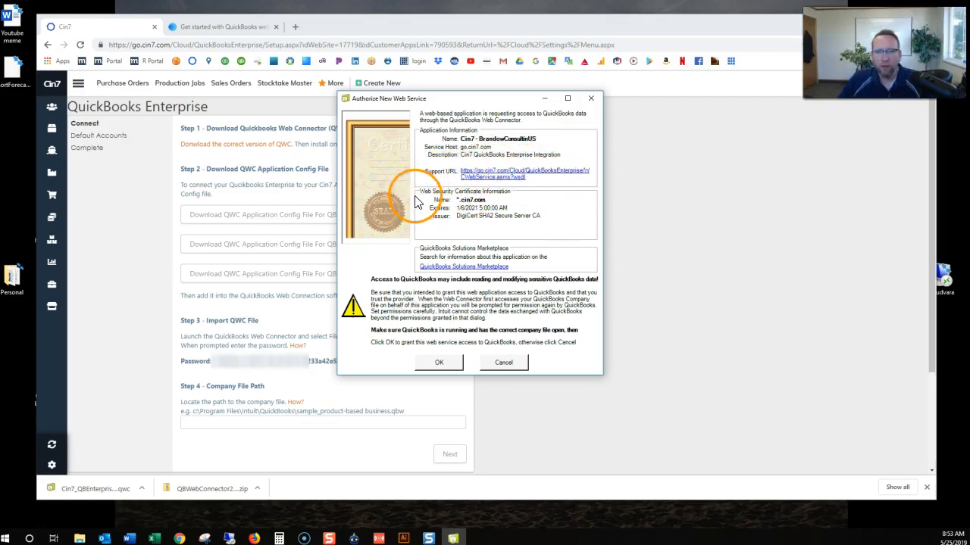
mouse_move(474, 232)
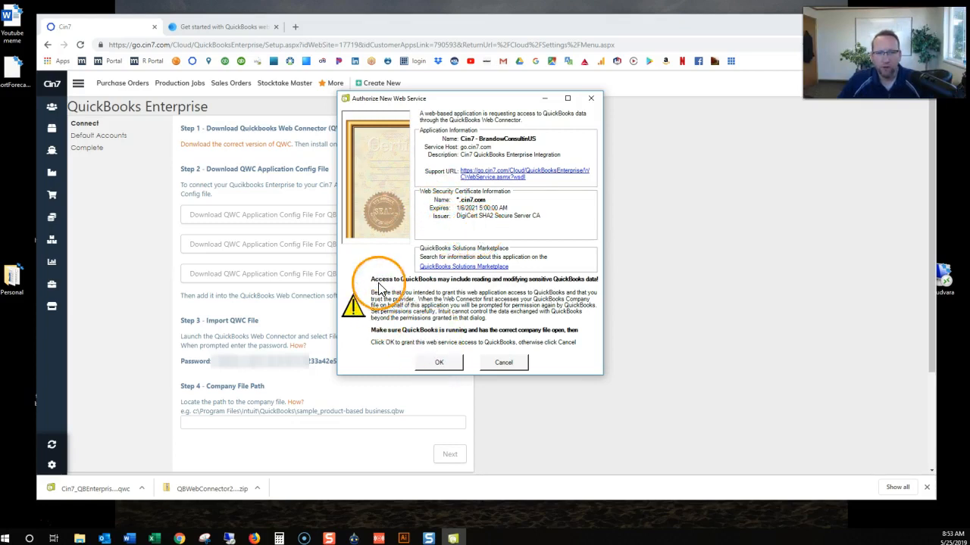
mouse_move(578, 290)
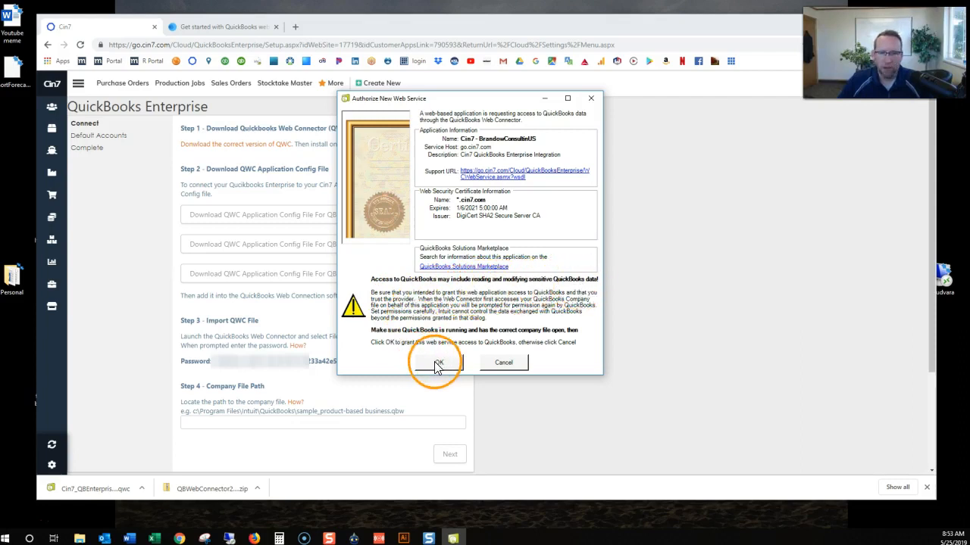
Approve the Cin7 QuickBooks Enterprise Integration service in Authorize New Web Service
left_click(437, 362)
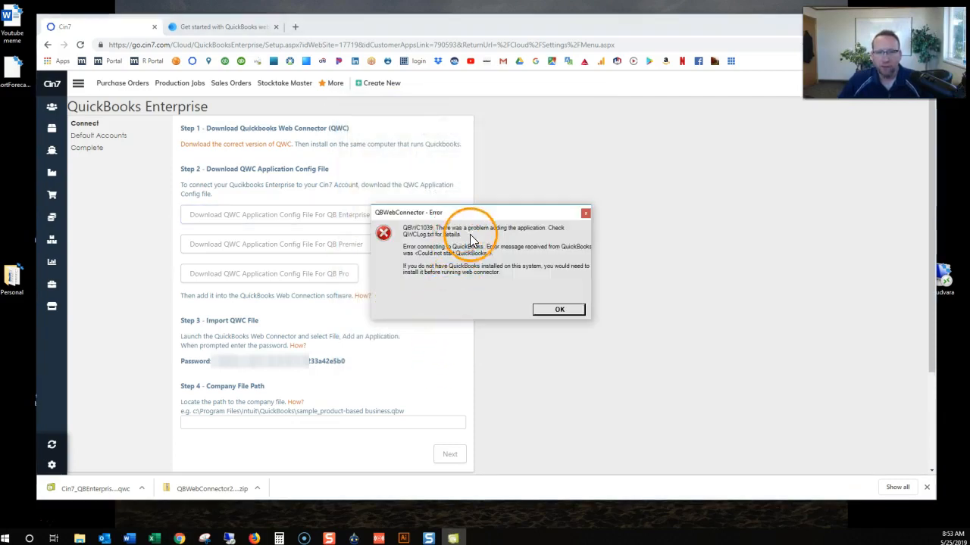
mouse_move(424, 249)
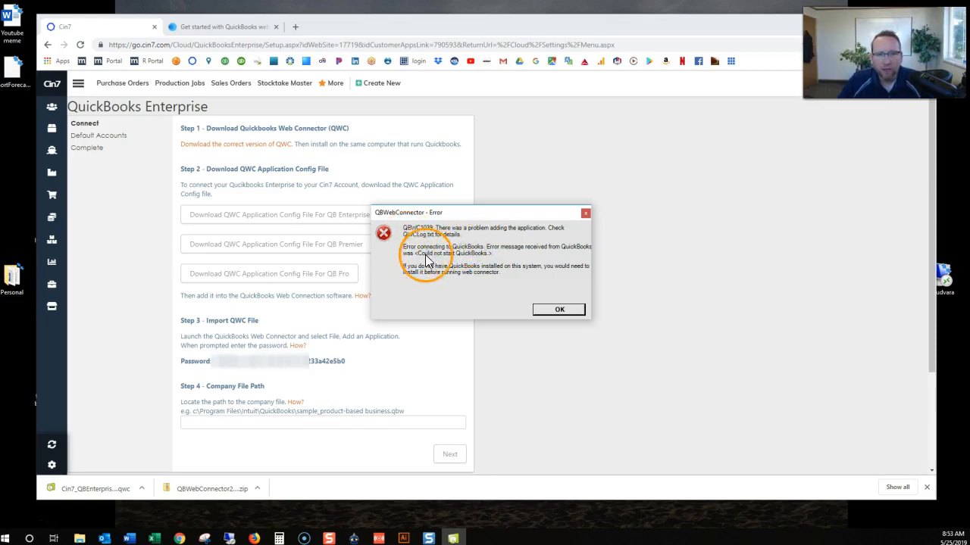
mouse_move(537, 257)
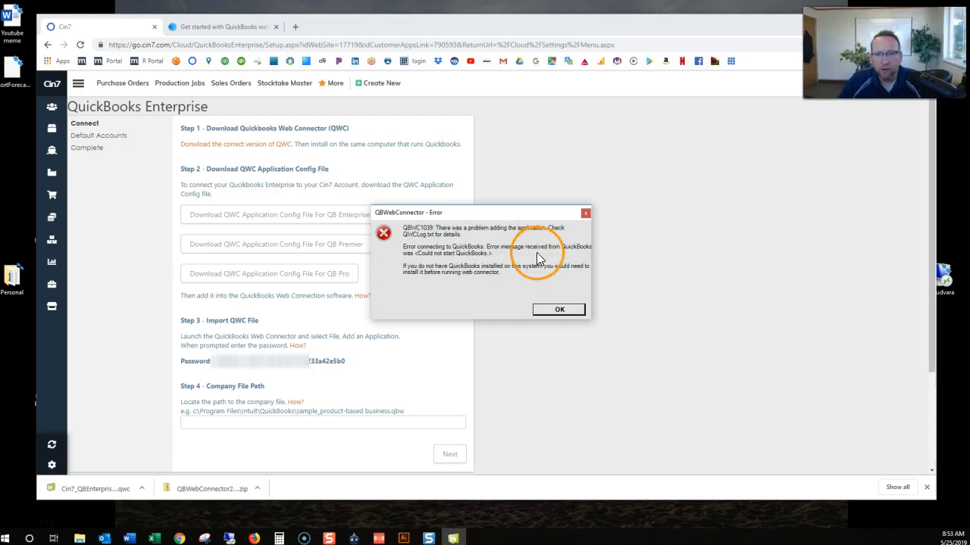
mouse_move(418, 261)
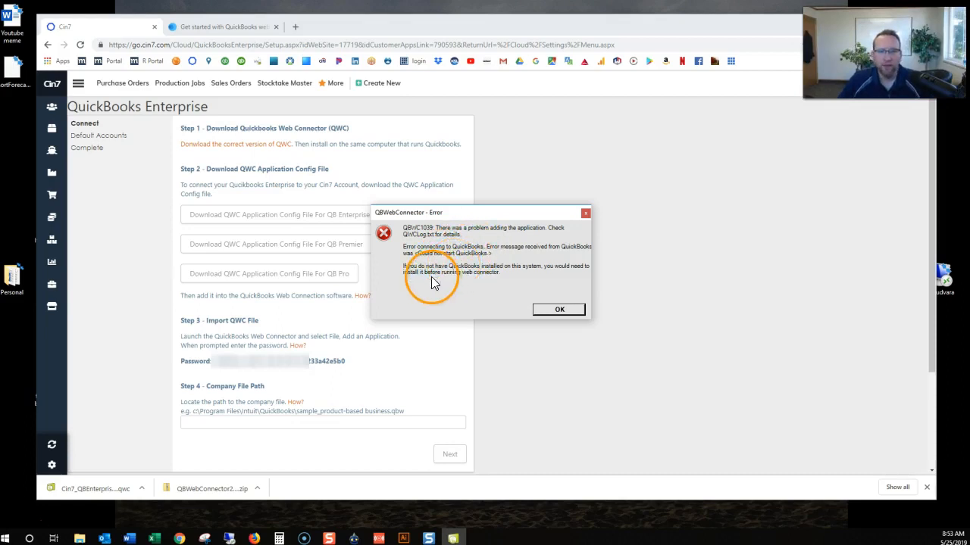
mouse_move(541, 275)
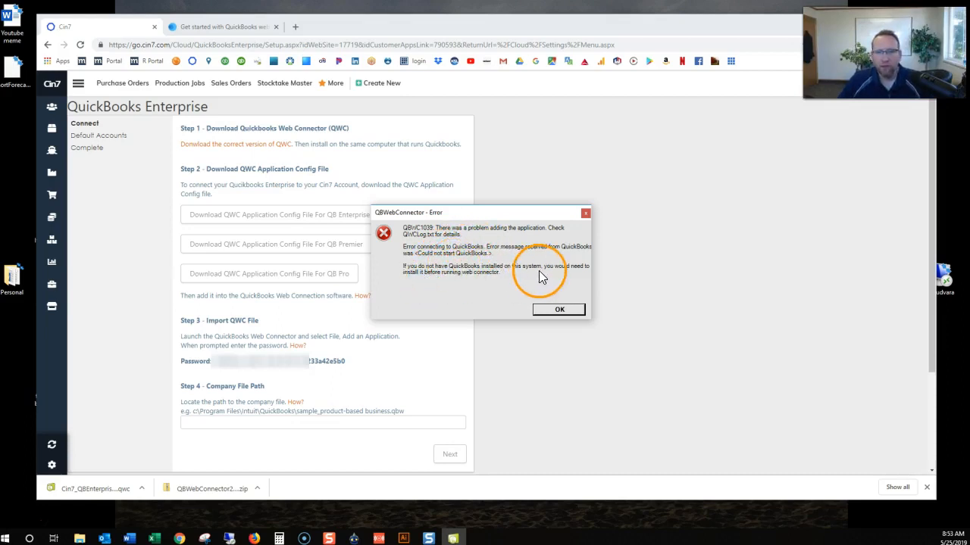
mouse_move(484, 286)
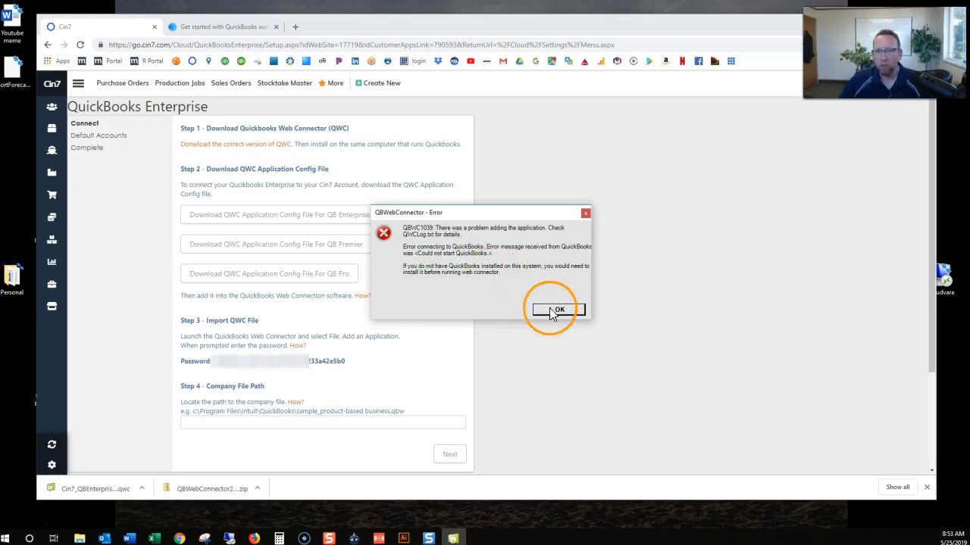
Dismiss the QBWC1039 'QuickBooks could not start' error
left_click(557, 311)
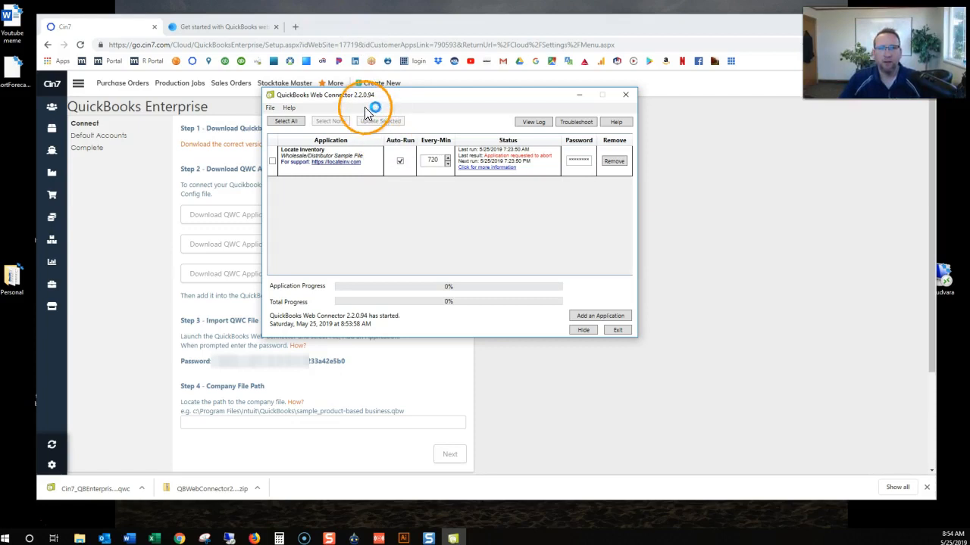
mouse_move(356, 102)
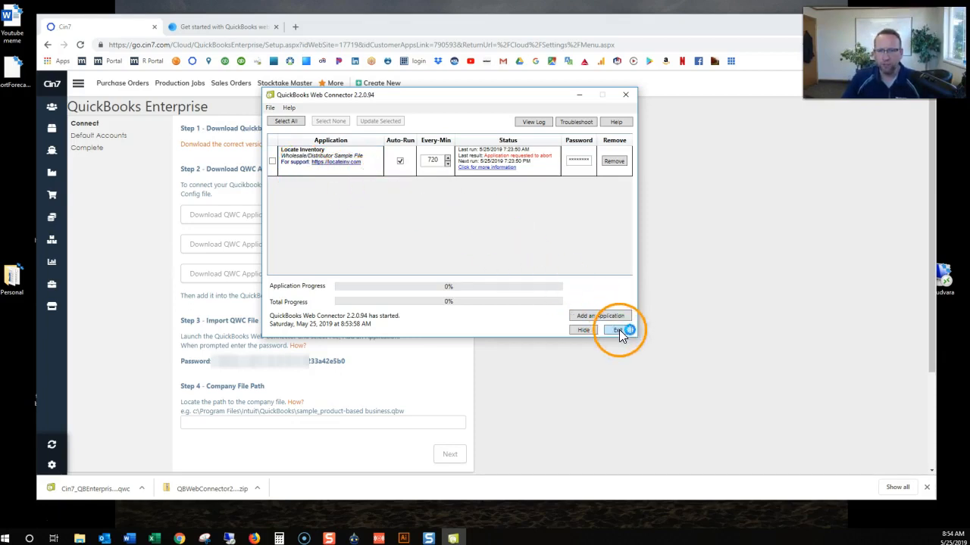
Exit the Web Connector, confirming despite the scheduled-jobs warning
left_click(617, 330)
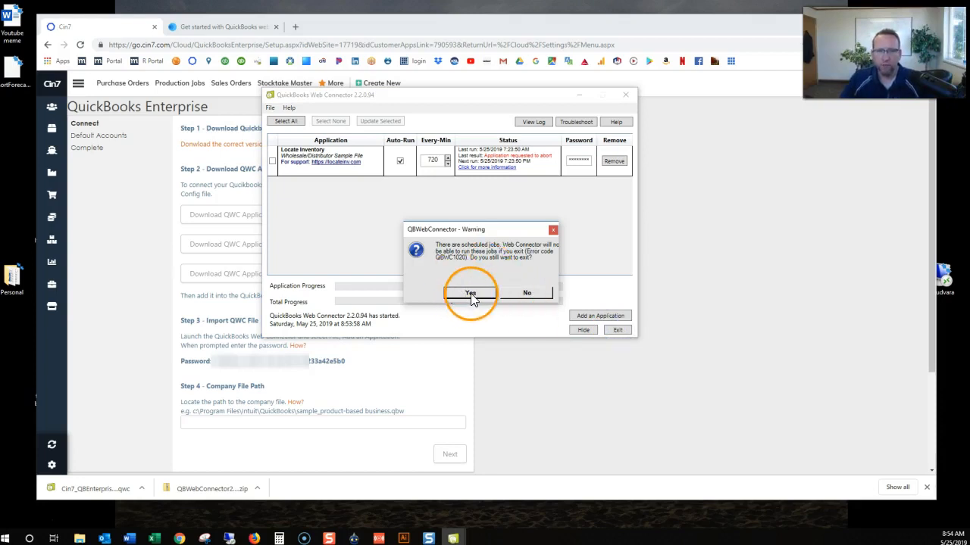
left_click(470, 293)
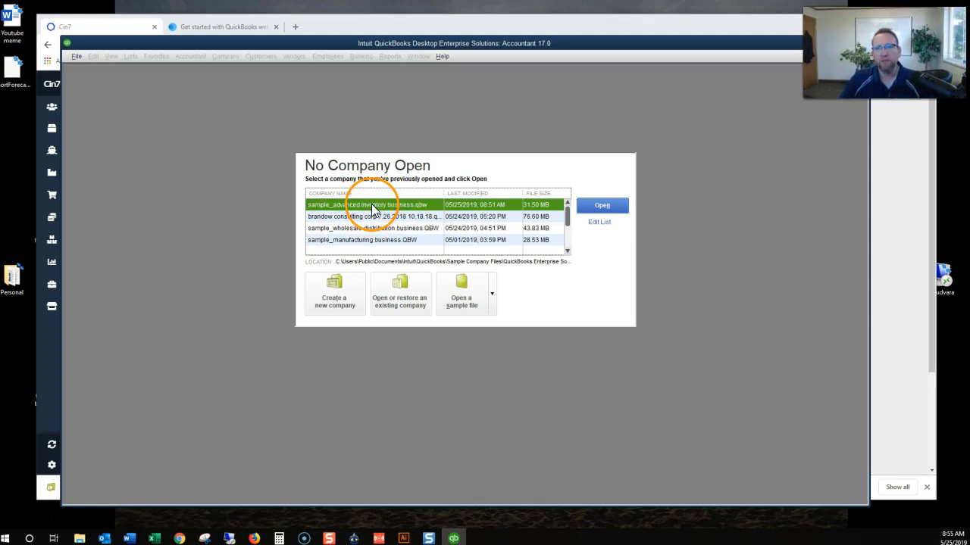
Open the Sample Advanced Inventory company file and acknowledge the sample-file notice
left_click(602, 205)
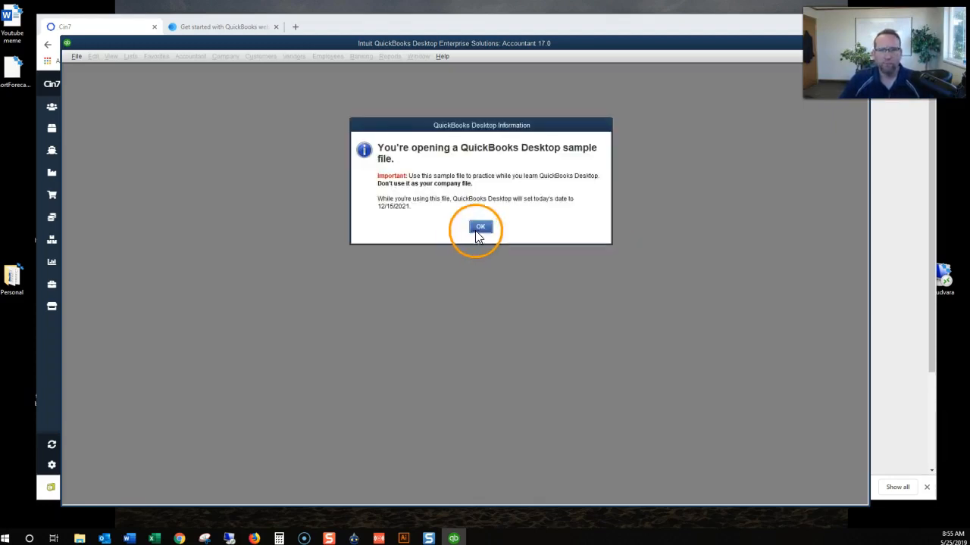
left_click(481, 227)
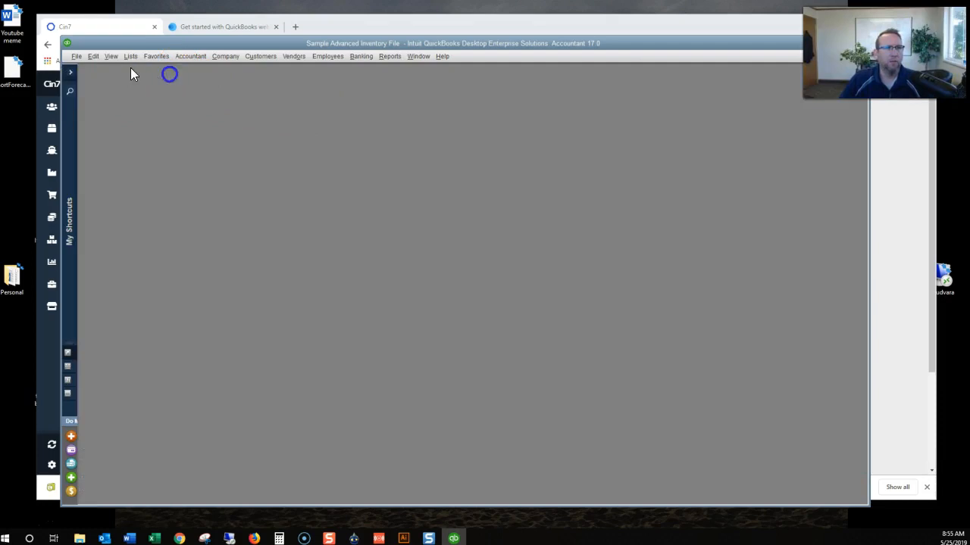
left_click(94, 56)
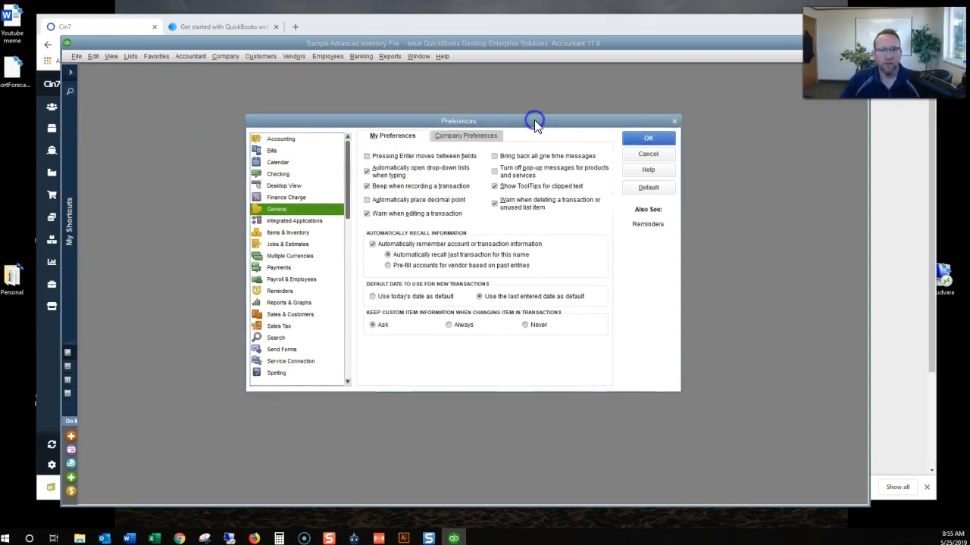
left_click(294, 220)
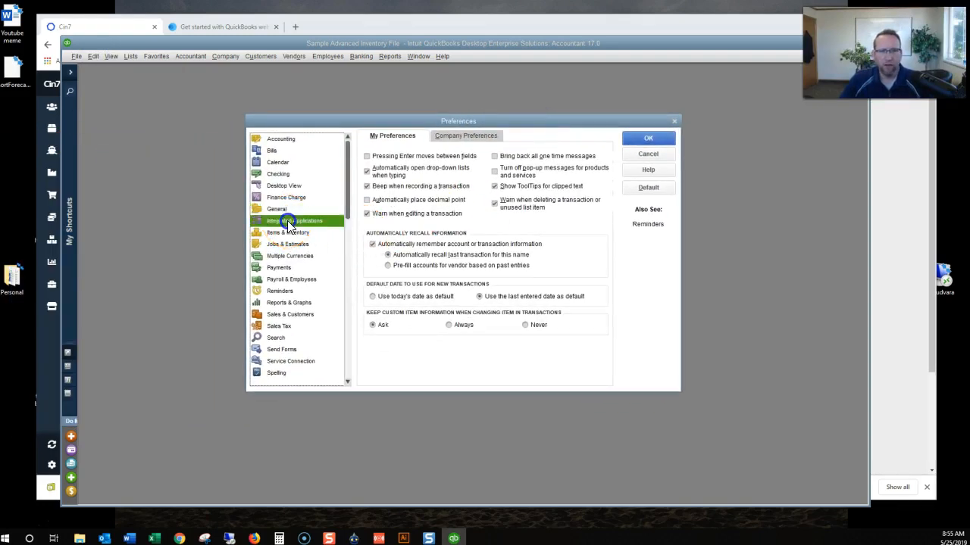
left_click(466, 135)
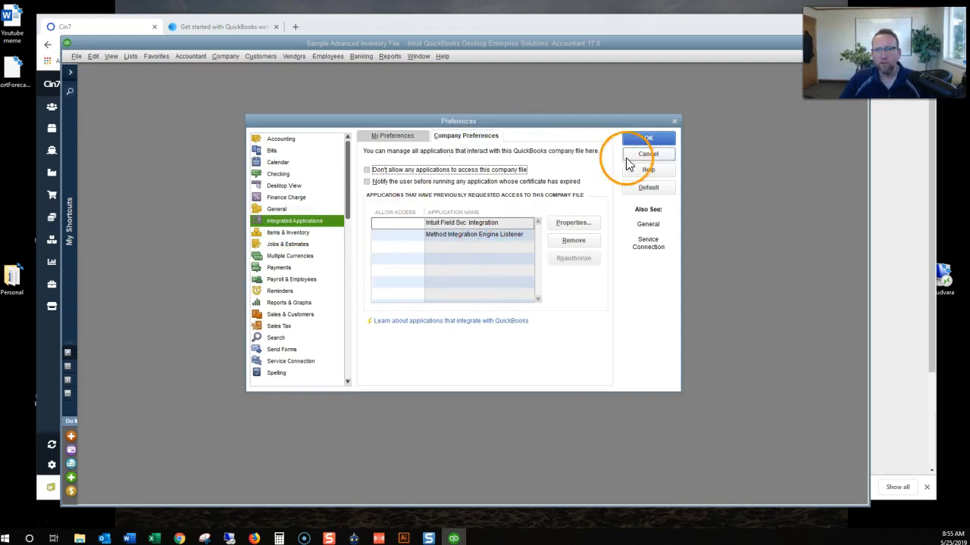
left_click(648, 138)
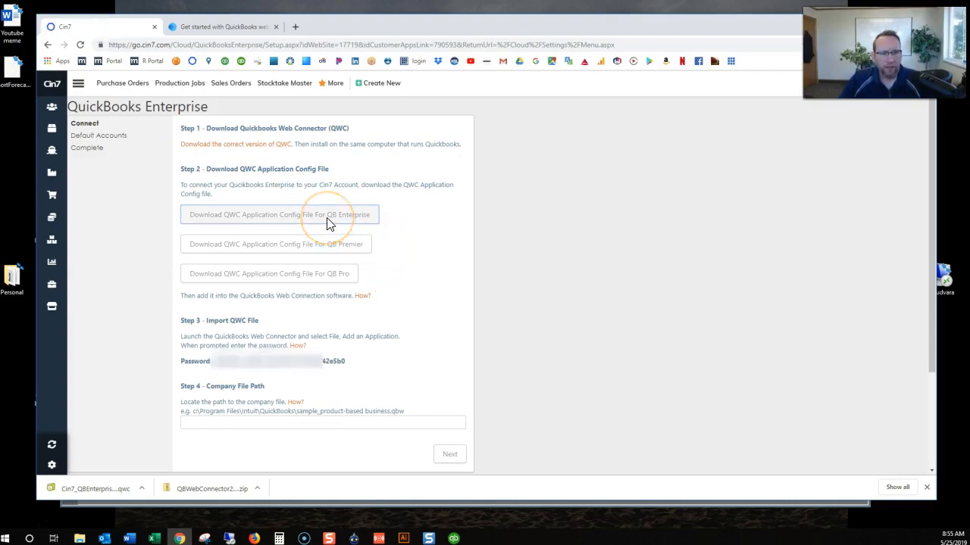
mouse_move(205, 262)
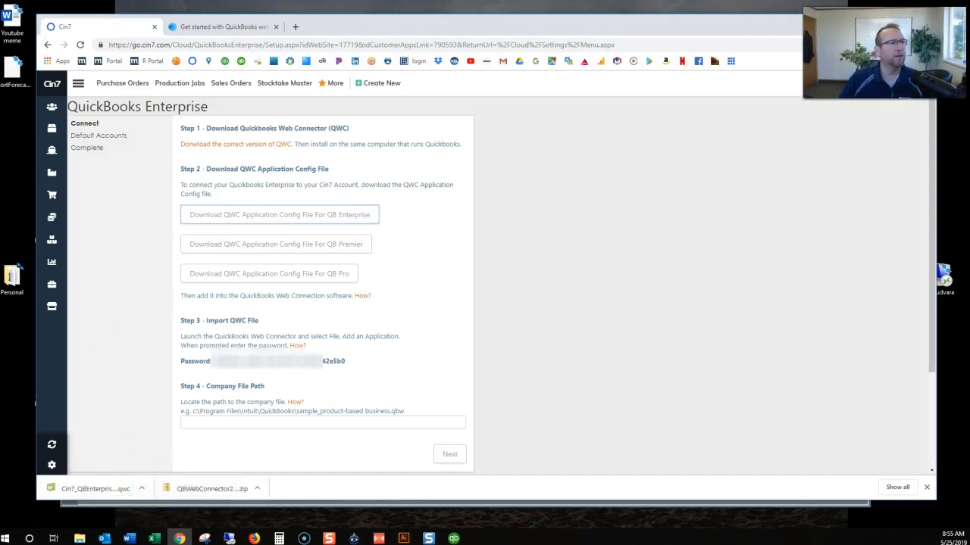
Load the downloaded Cin7 .qwc file and approve the new web service
left_click(95, 489)
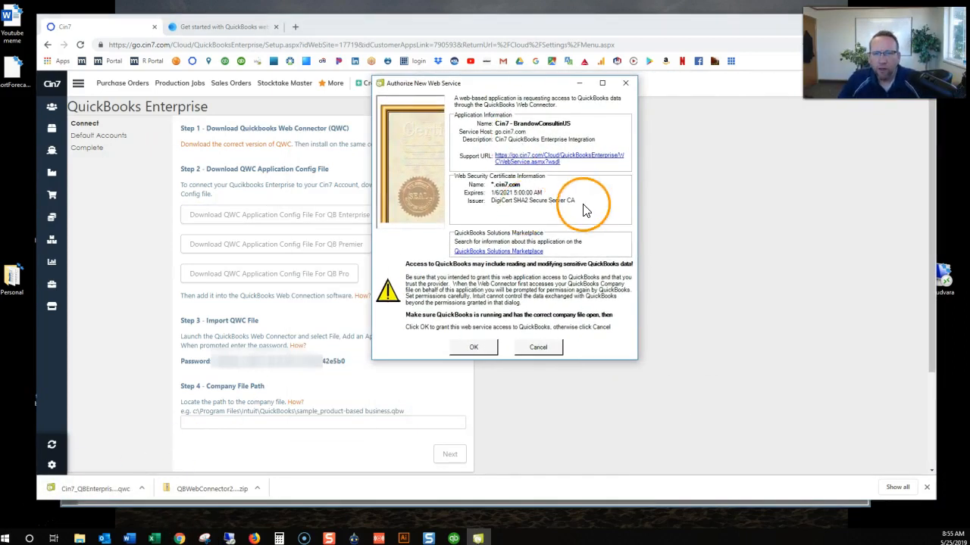
mouse_move(549, 186)
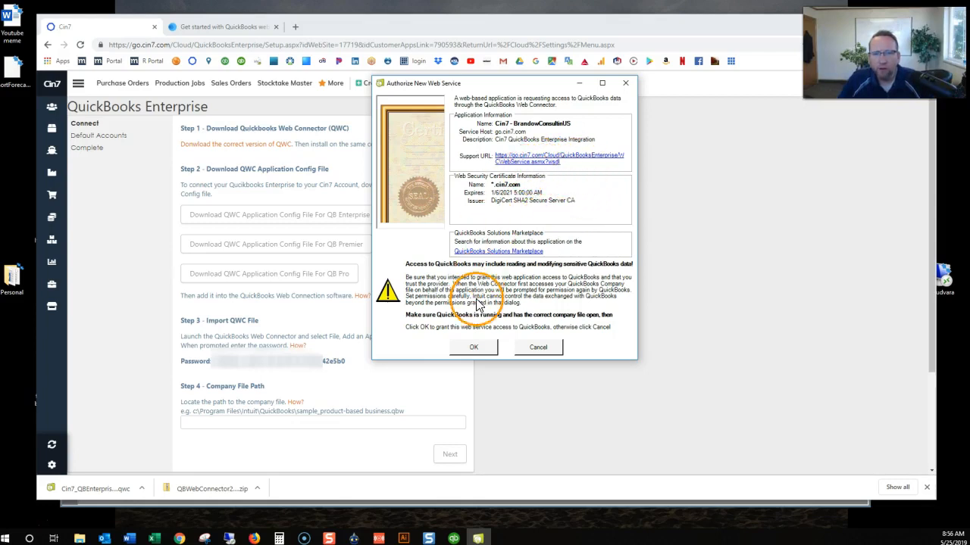
left_click(473, 347)
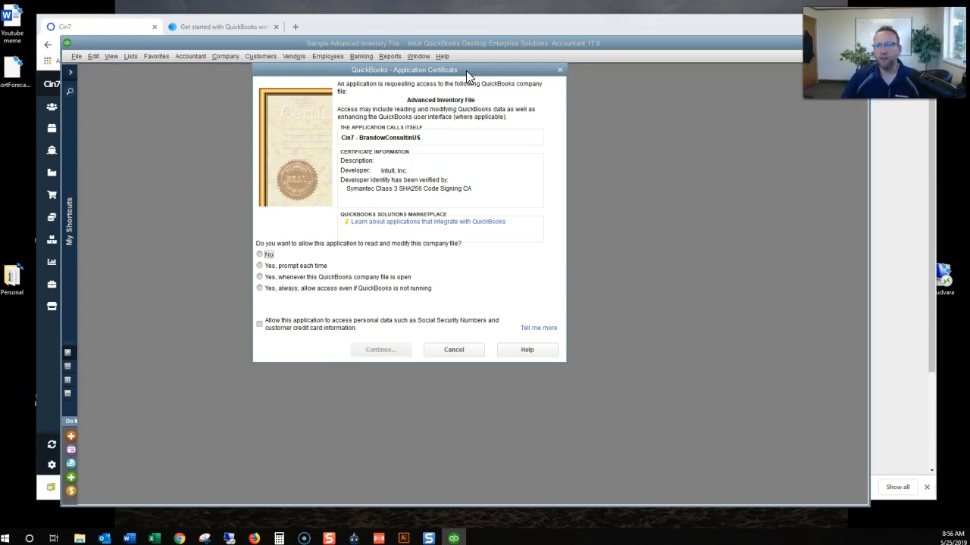
mouse_move(243, 384)
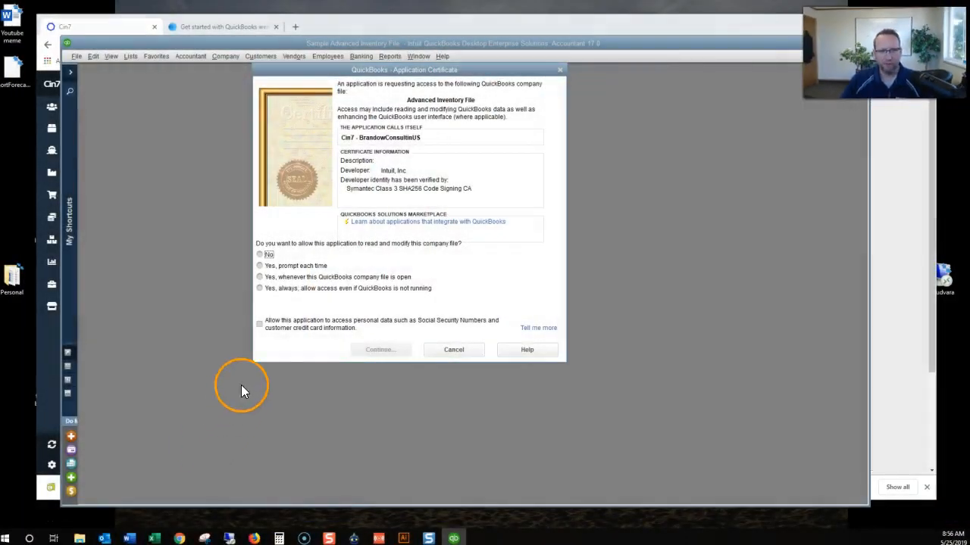
Grant Cin7 'Yes, always' access, even when QuickBooks isn't running
left_click(260, 288)
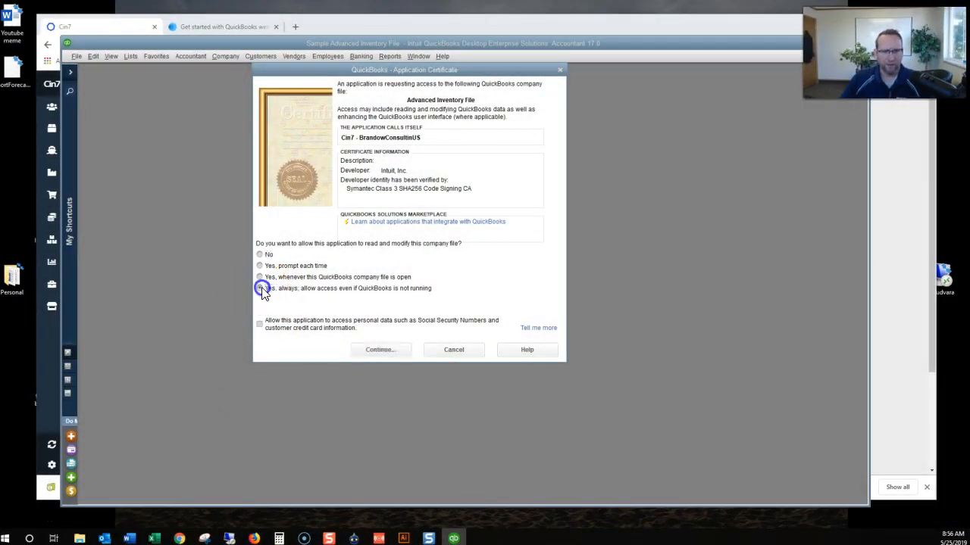
left_click(260, 288)
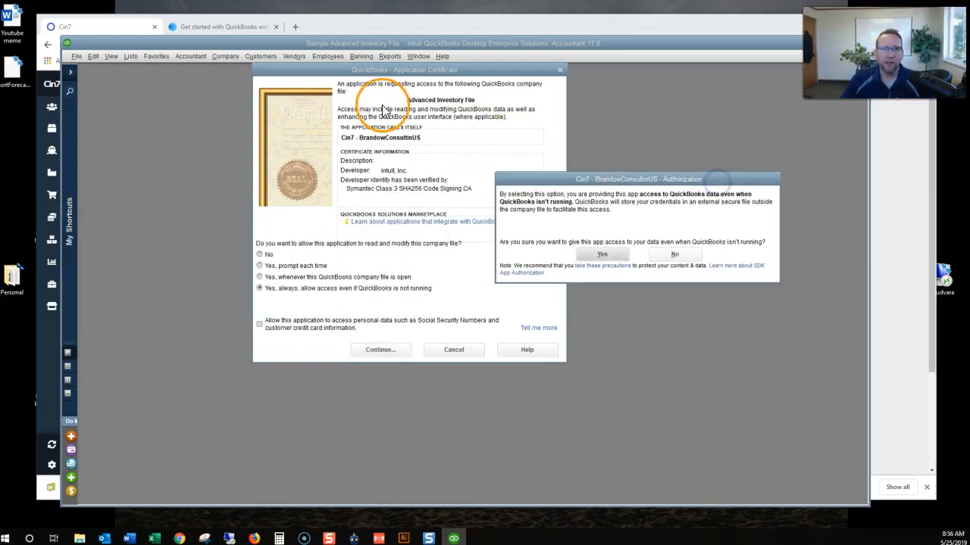
mouse_move(511, 95)
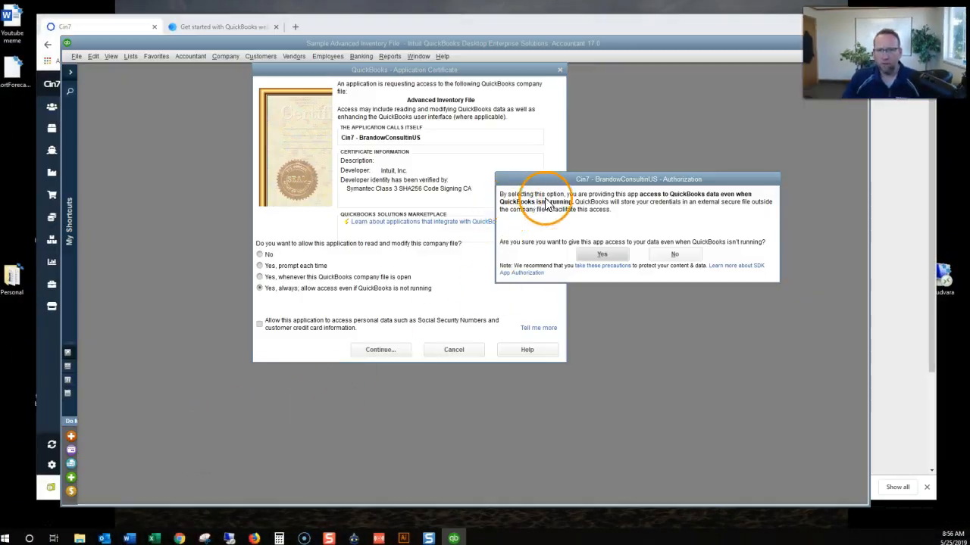
left_click(601, 253)
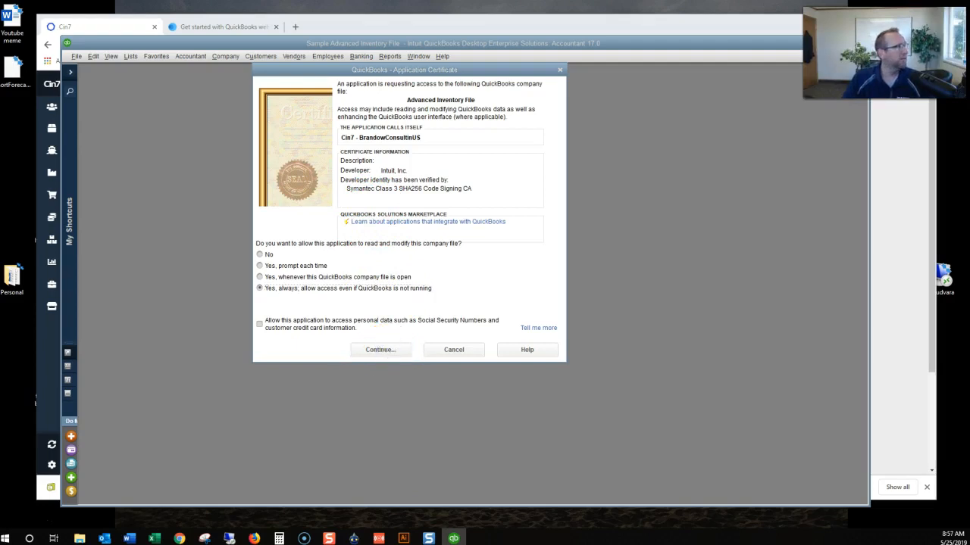
Continue and finish the Access Confirmation, returning to the Web Connector's Cin7 entry
left_click(380, 349)
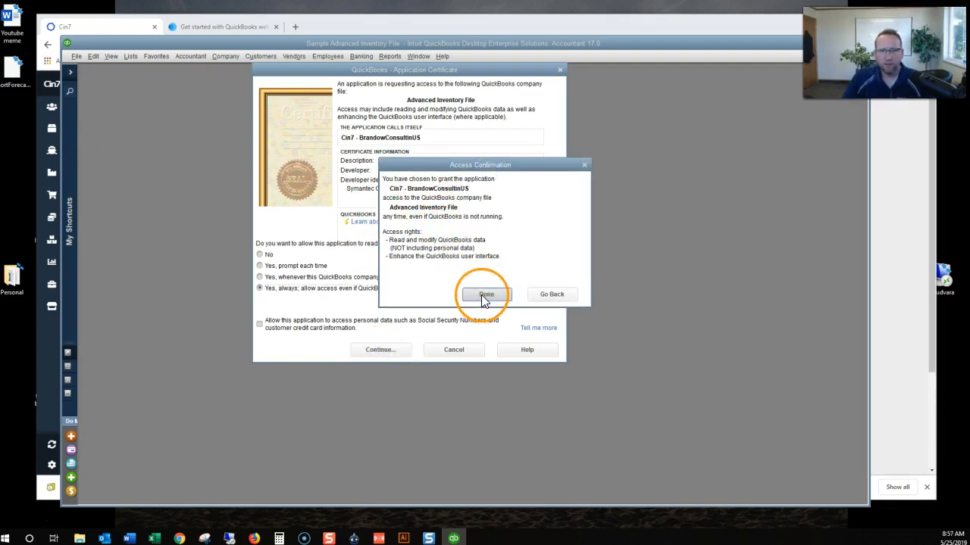
left_click(485, 294)
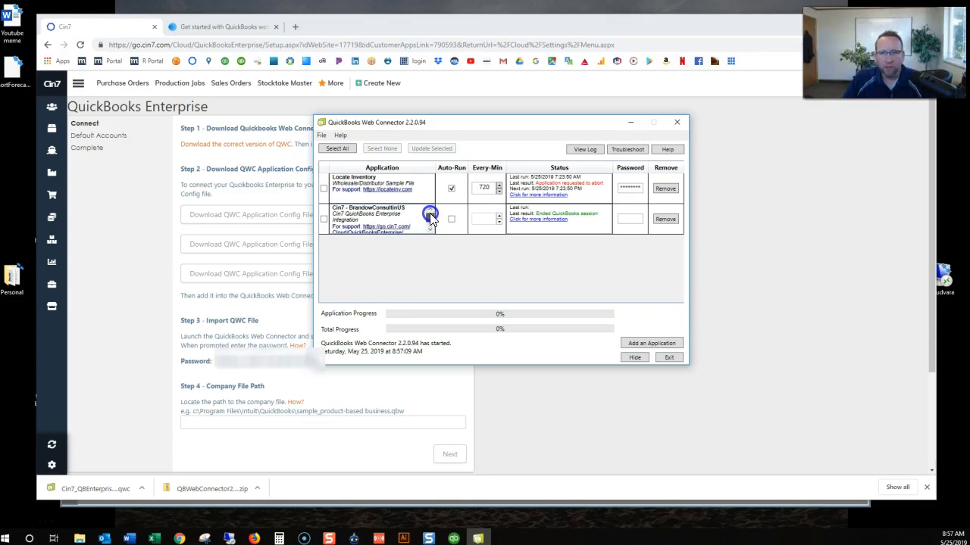
left_click(629, 219)
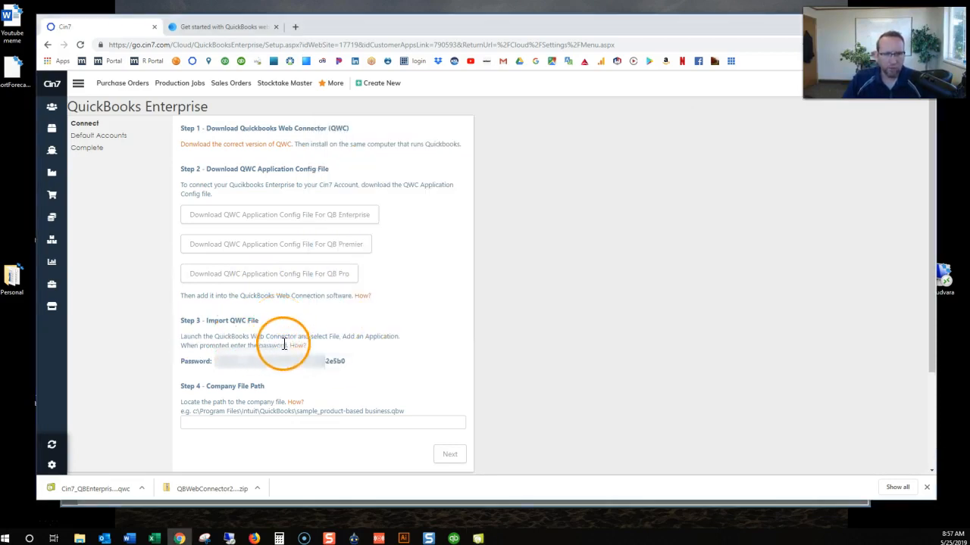
left_click(477, 539)
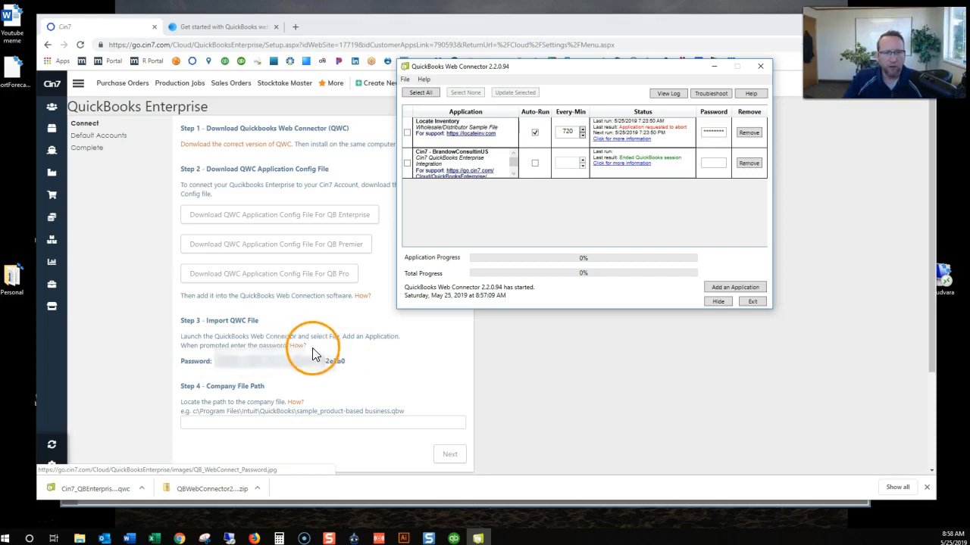
mouse_move(553, 263)
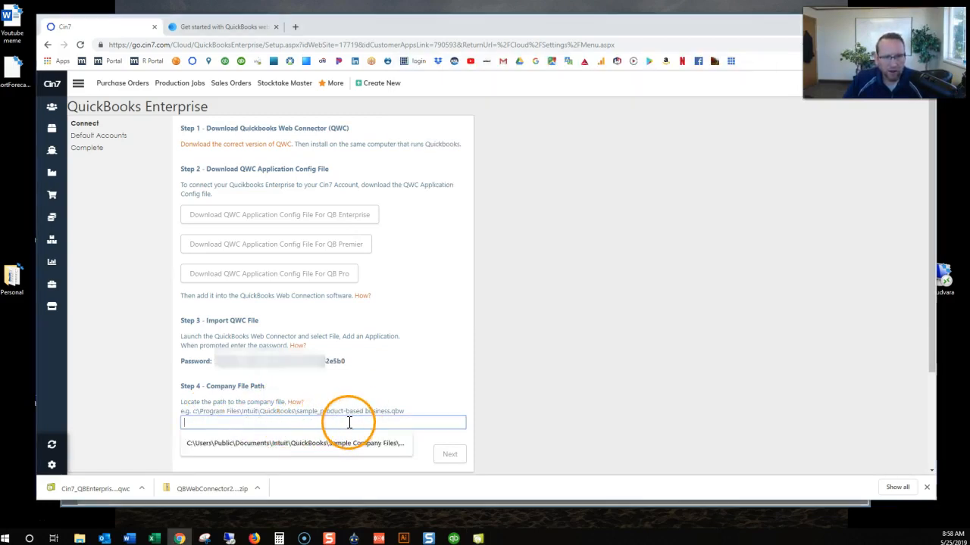
mouse_move(298, 402)
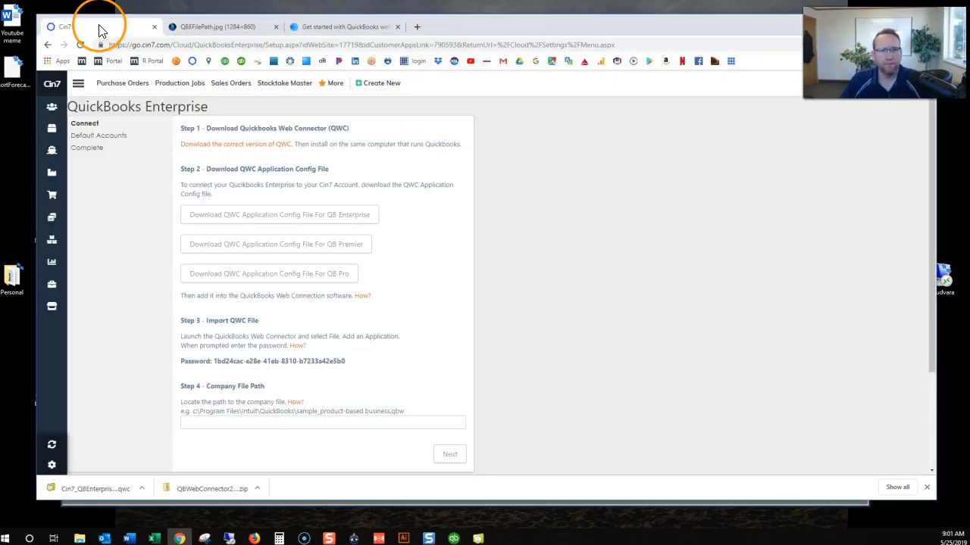
Enter the Sample Company Files path in Cin7 Step 4 and save the Web Connector password
left_click(323, 422)
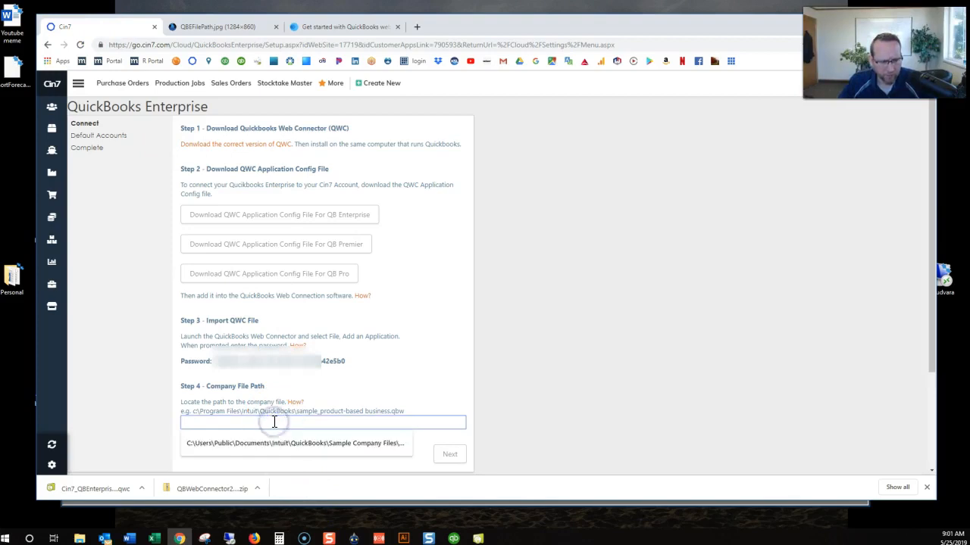
type("C:\\Users\\Public\\Documents\\Intuit\\QuickBooks\\Sample Company Files\\QuickBooks Enterprise Solutions 17.0")
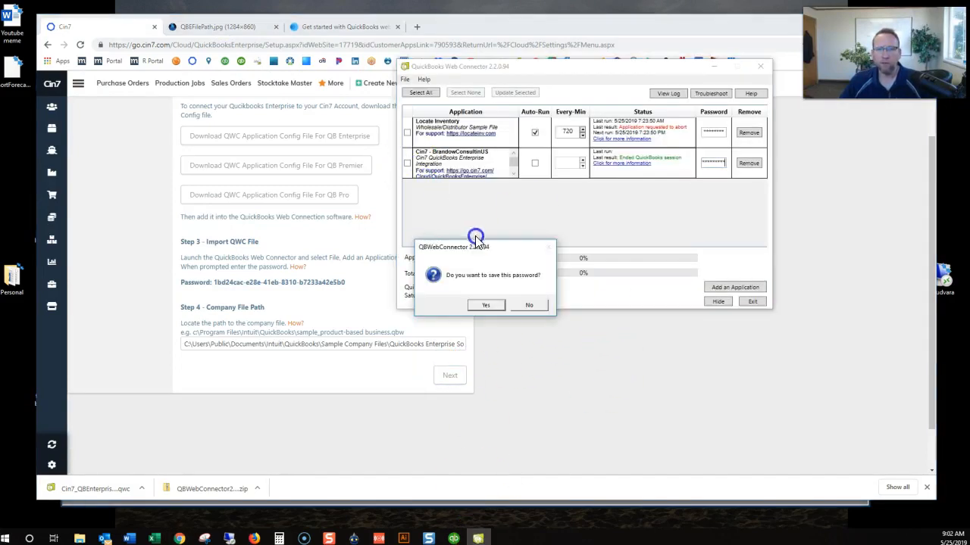
left_click(486, 305)
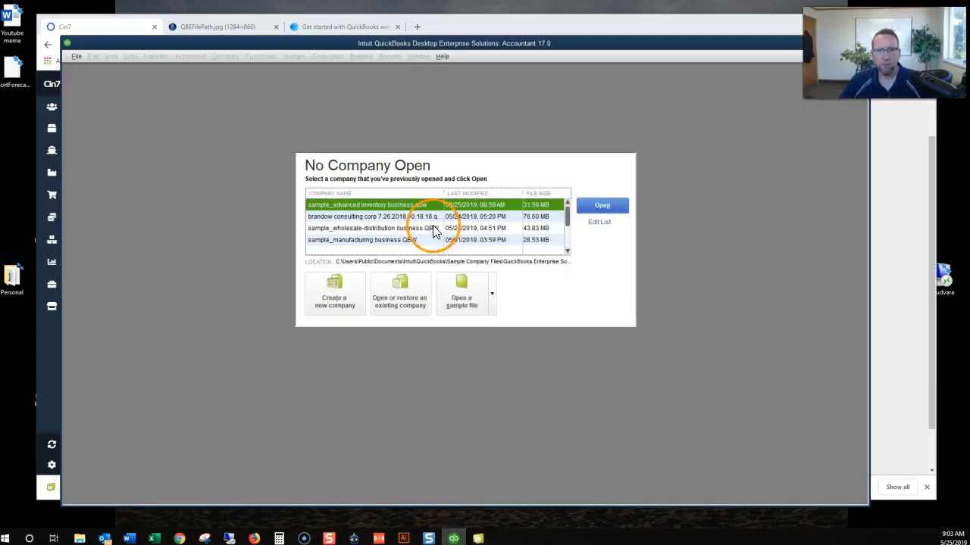
Open the advanced inventory sample company and view Cin7's integrated-application properties and details
left_click(601, 205)
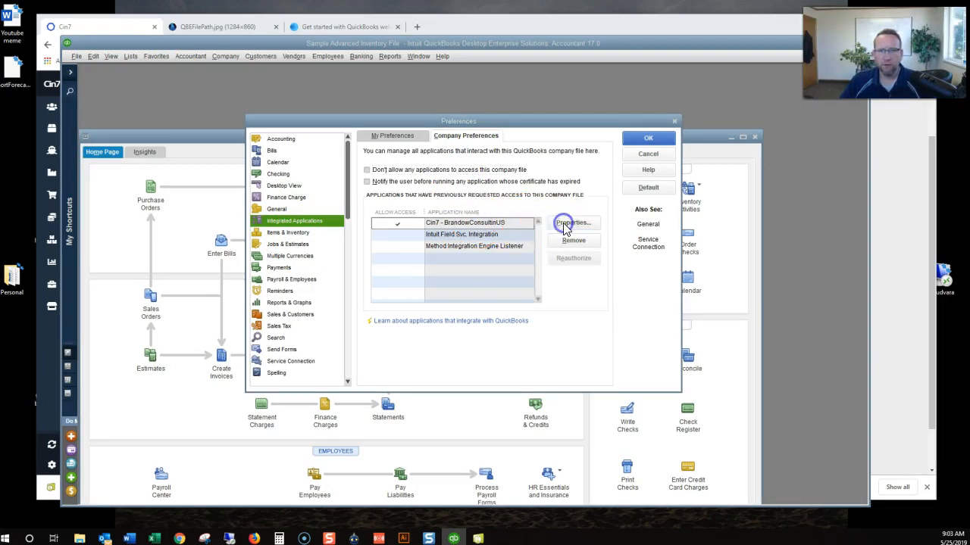
left_click(574, 222)
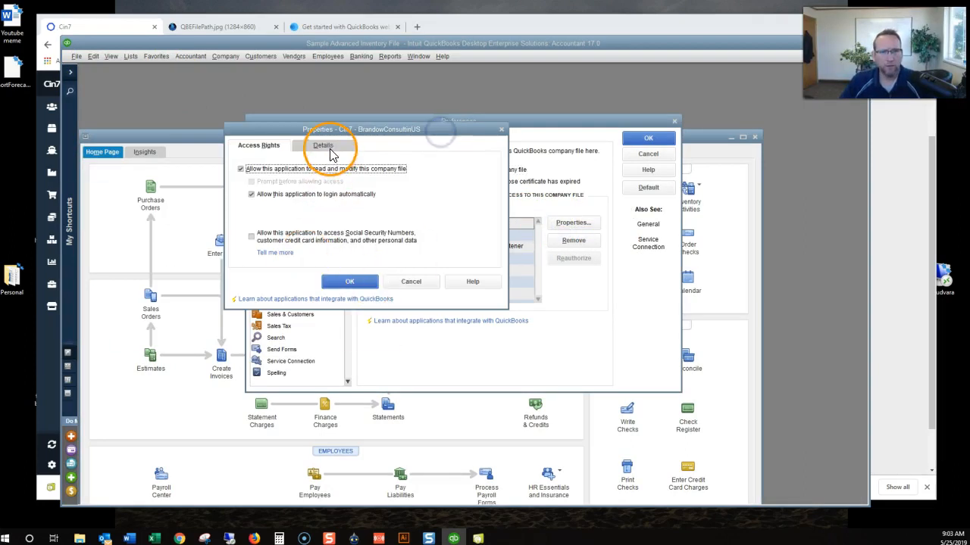
left_click(349, 281)
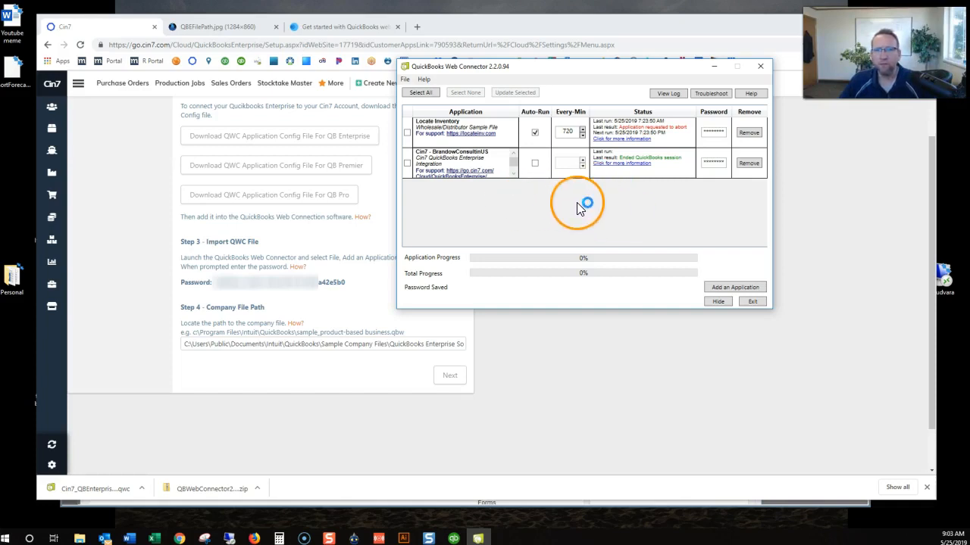
Disable Locate Inventory Auto-Run, select Cin7, and run Update Selected to 100%
left_click(534, 131)
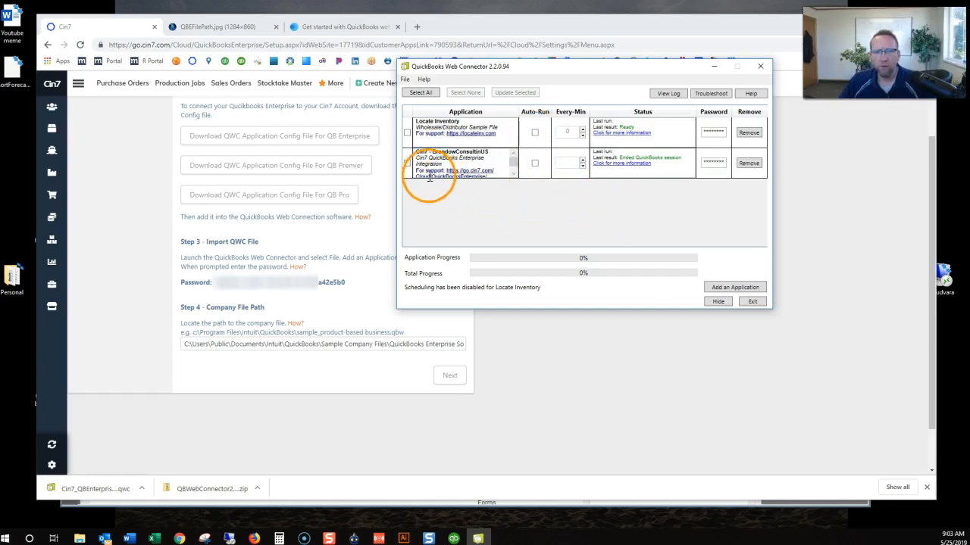
left_click(407, 163)
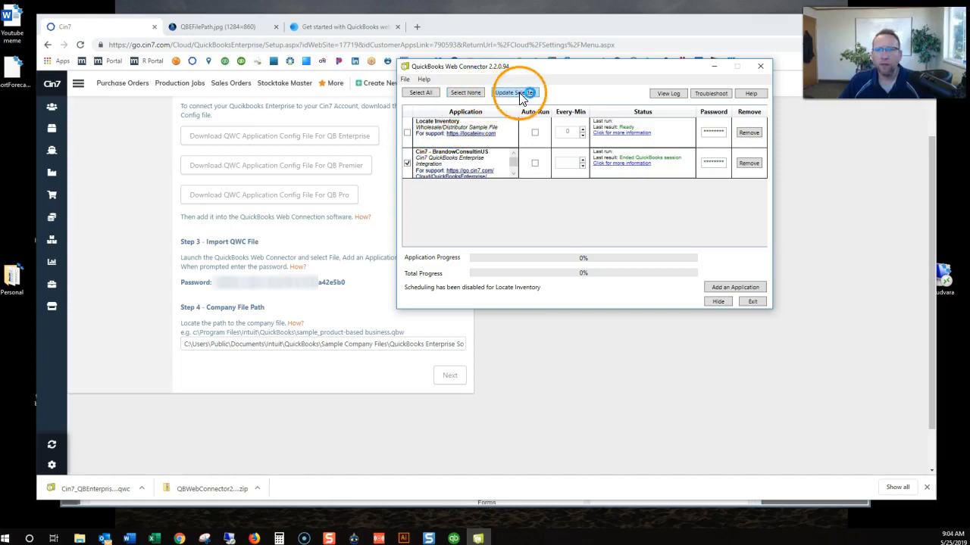
left_click(515, 92)
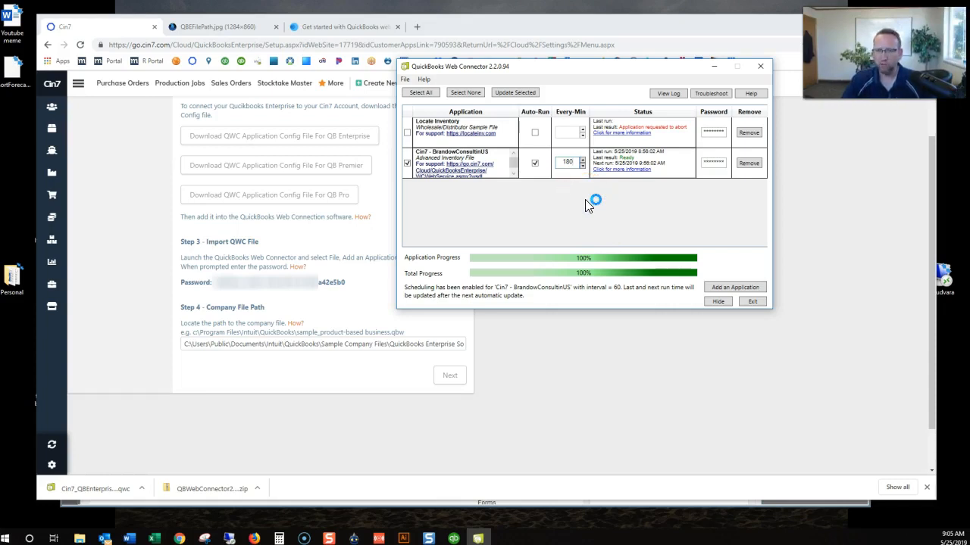
Set Cin7's interval to 240 minutes and re-enable Locate Inventory's Auto-Run
left_click(567, 162)
type("0")
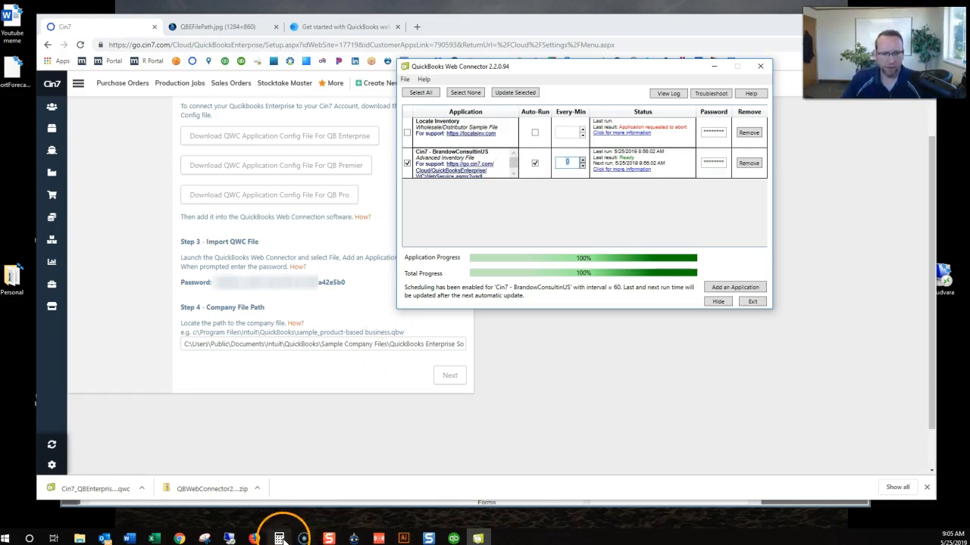
left_click(279, 539)
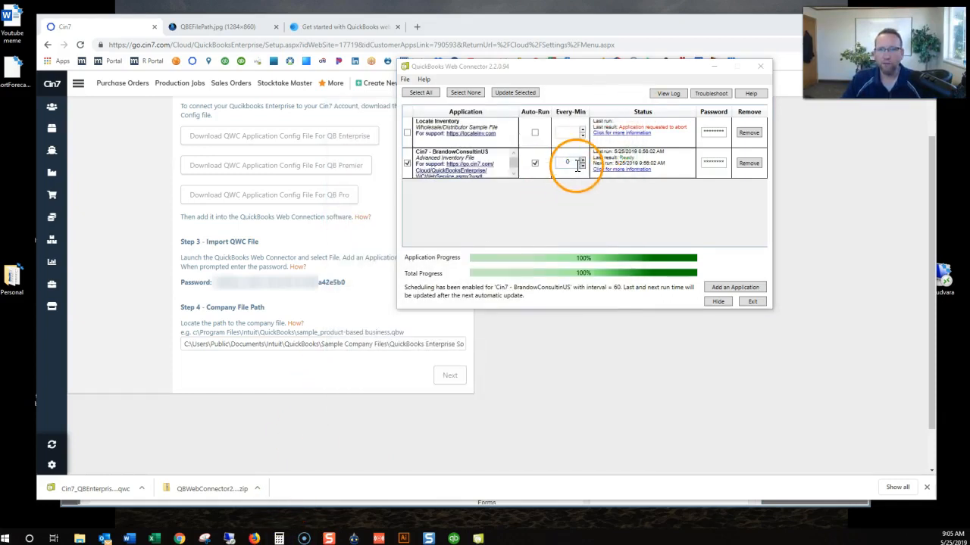
type("240")
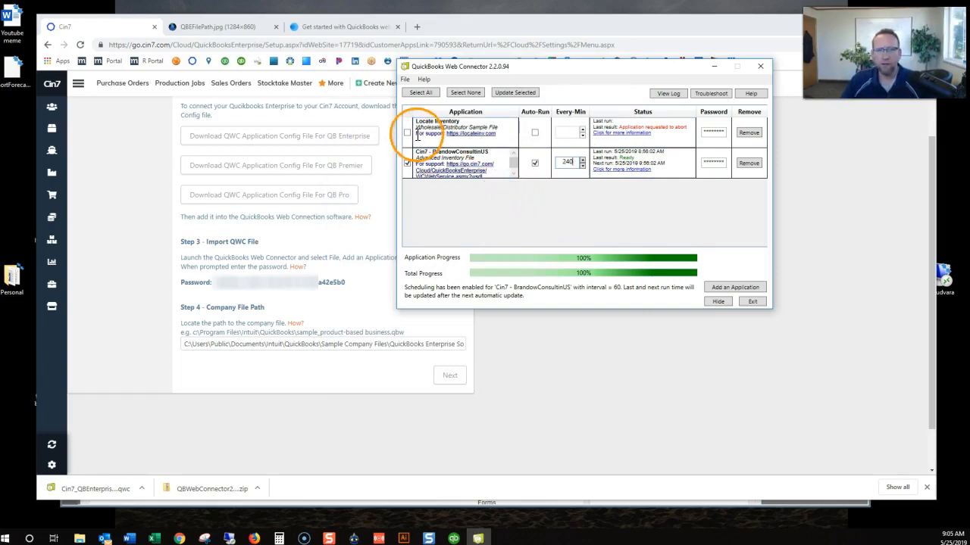
left_click(534, 131)
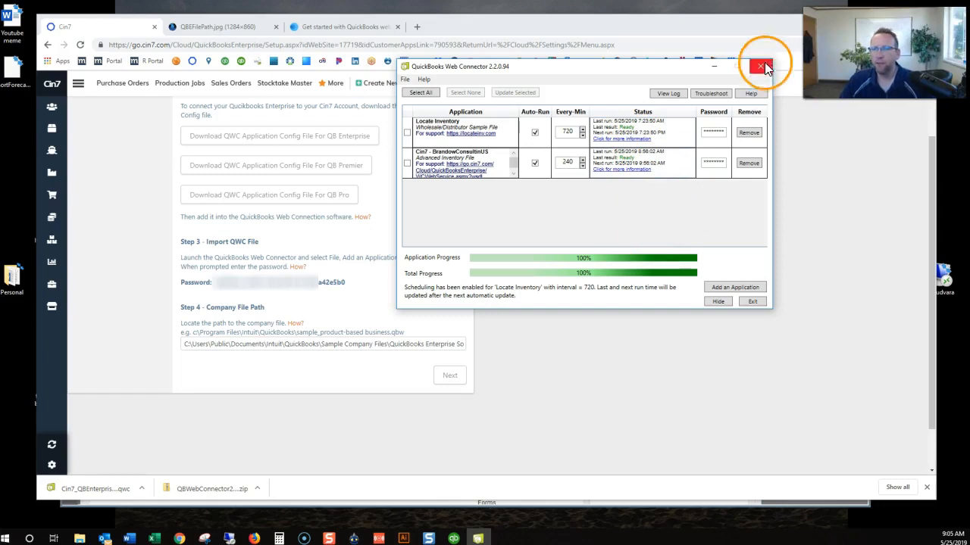
left_click(760, 67)
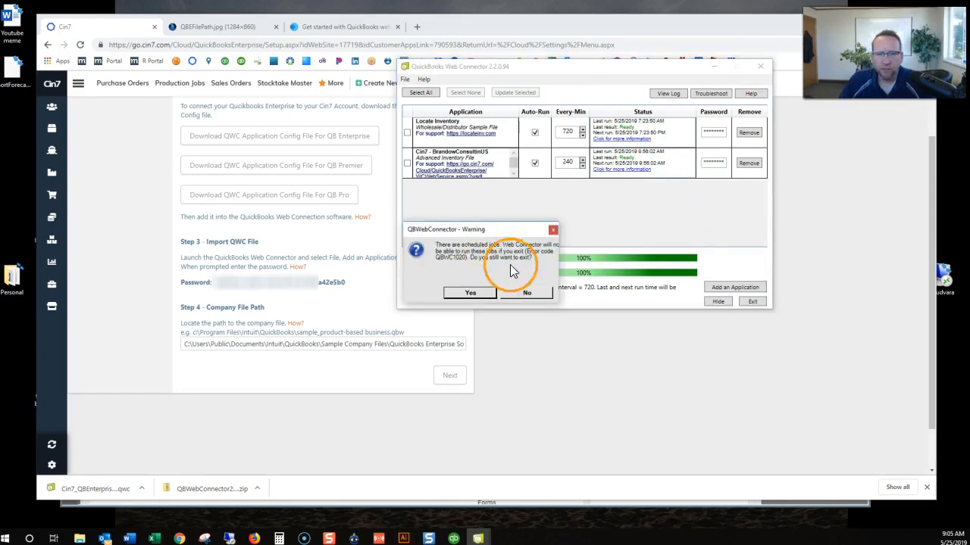
left_click(526, 292)
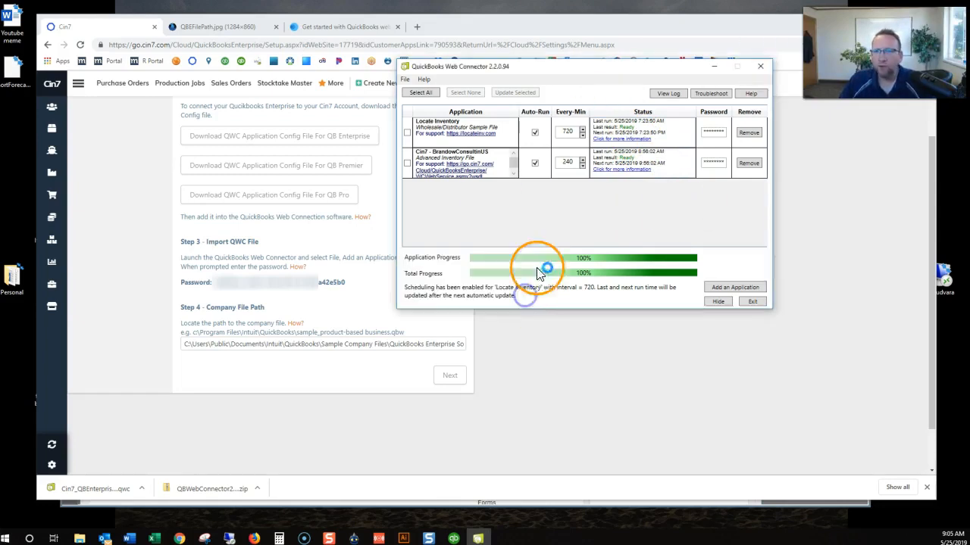
mouse_move(734, 206)
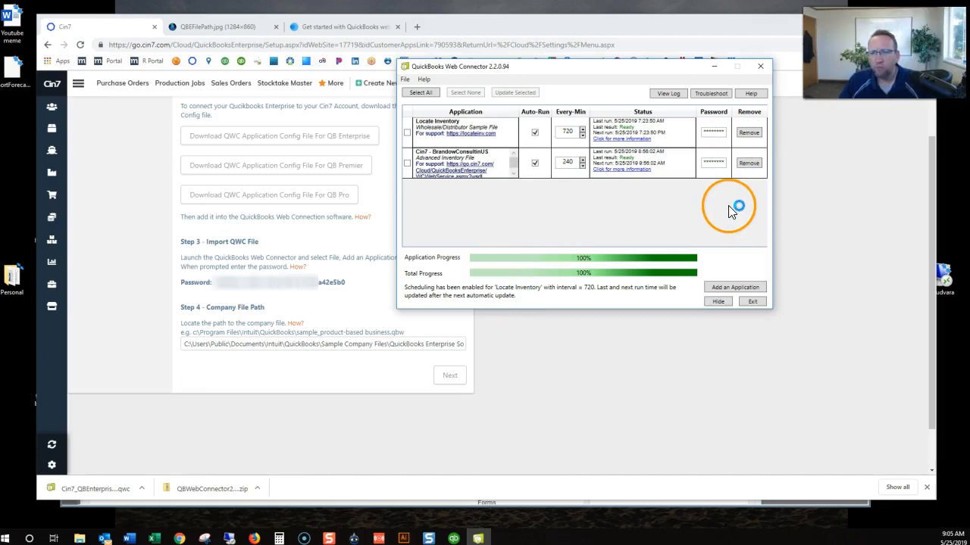